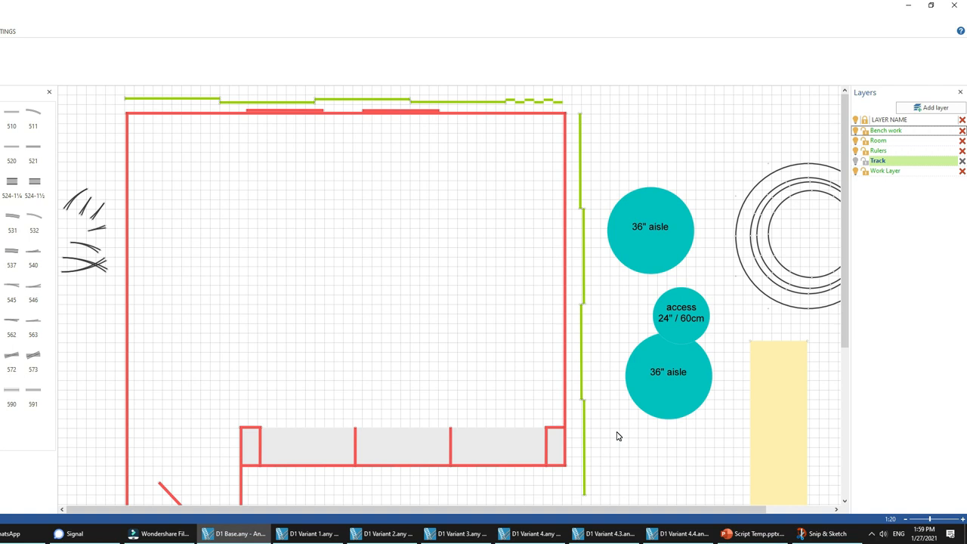
mouse_move(161, 154)
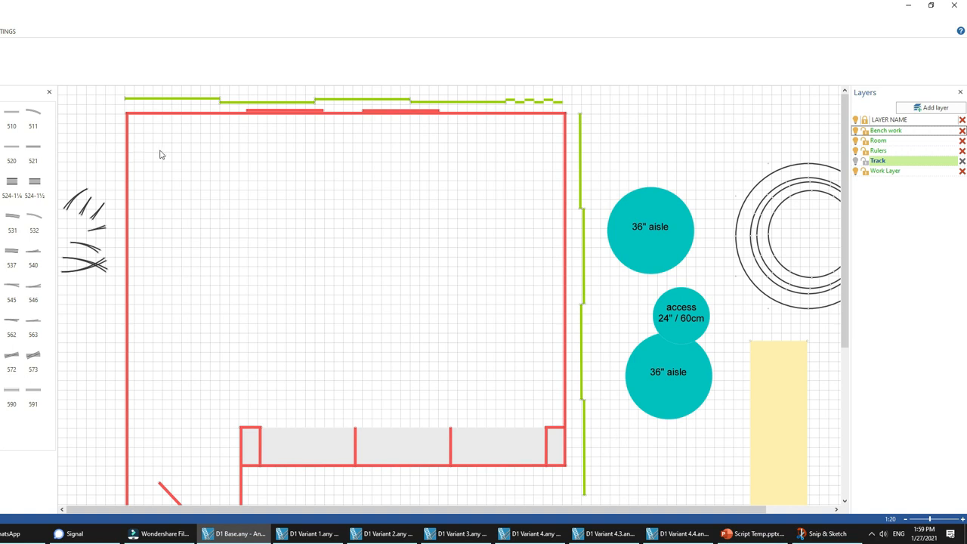
mouse_move(642, 160)
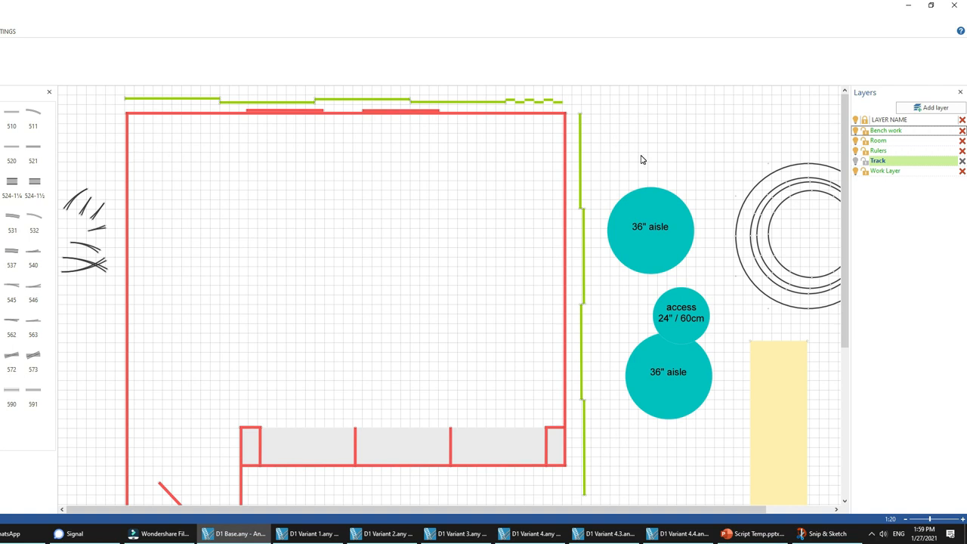
mouse_move(568, 162)
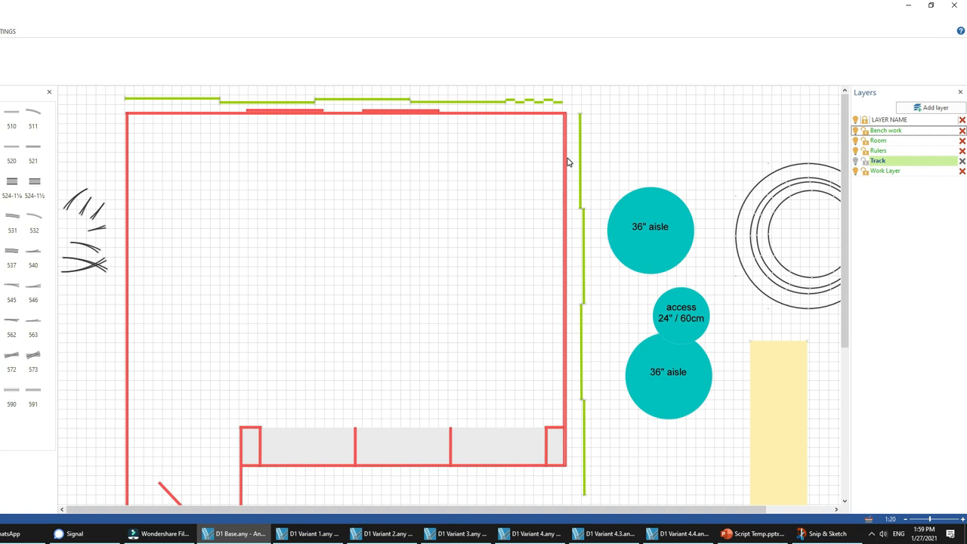
mouse_move(581, 238)
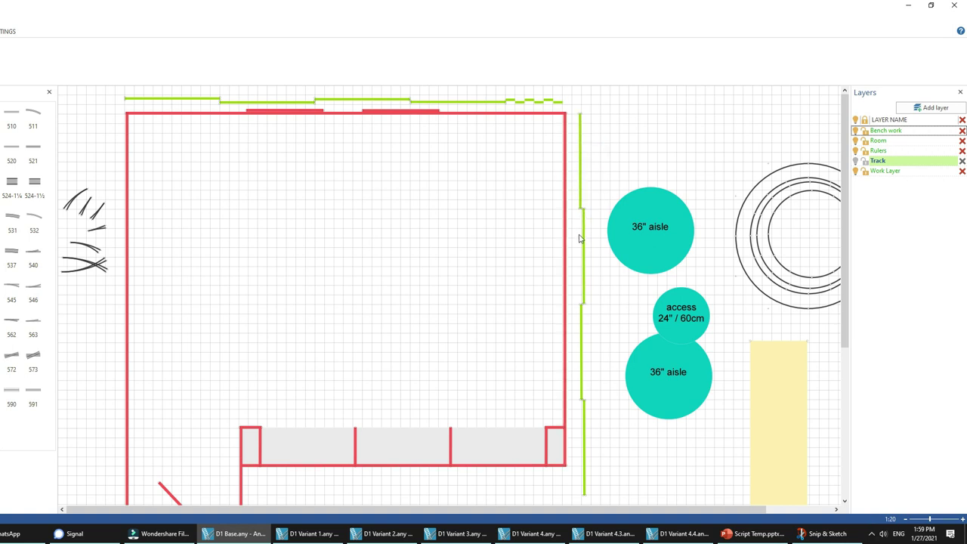
mouse_move(299, 96)
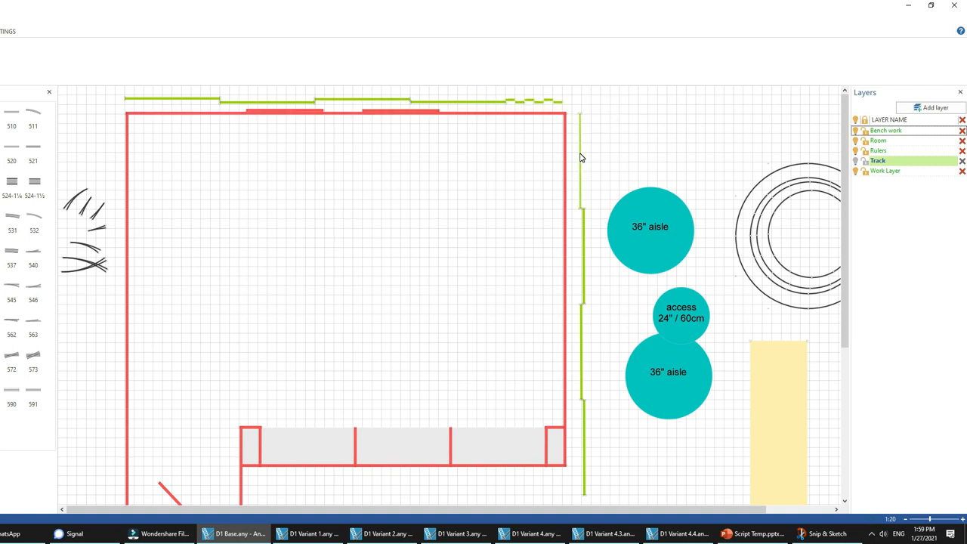
- In D1 Base, move the 36-inch aisle and 24-inch access circles into the room's upper part
click(579, 158)
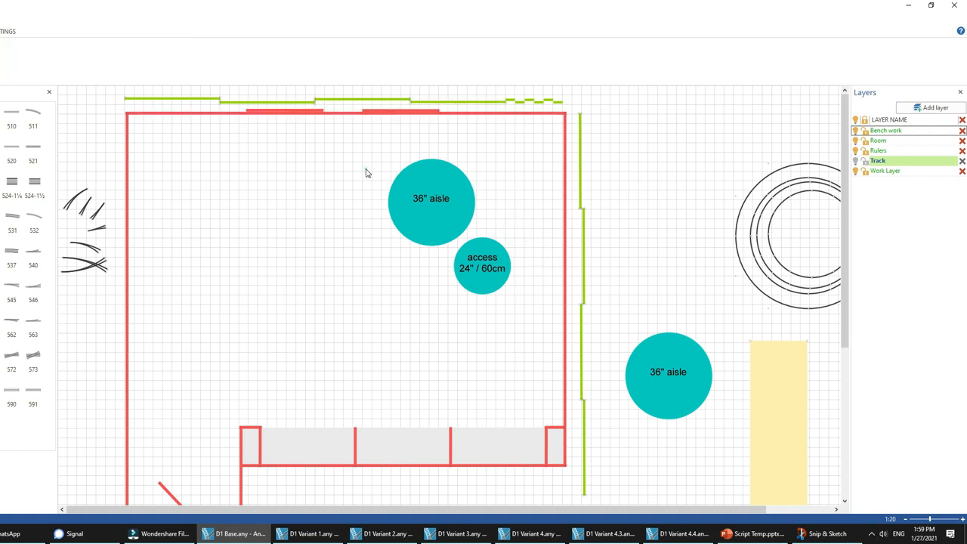
scroll(down, 3)
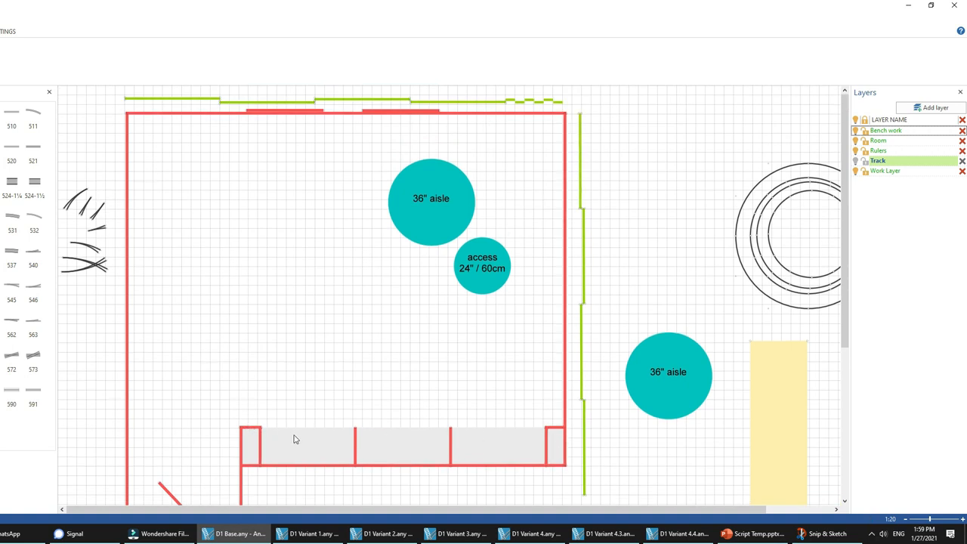
mouse_move(309, 447)
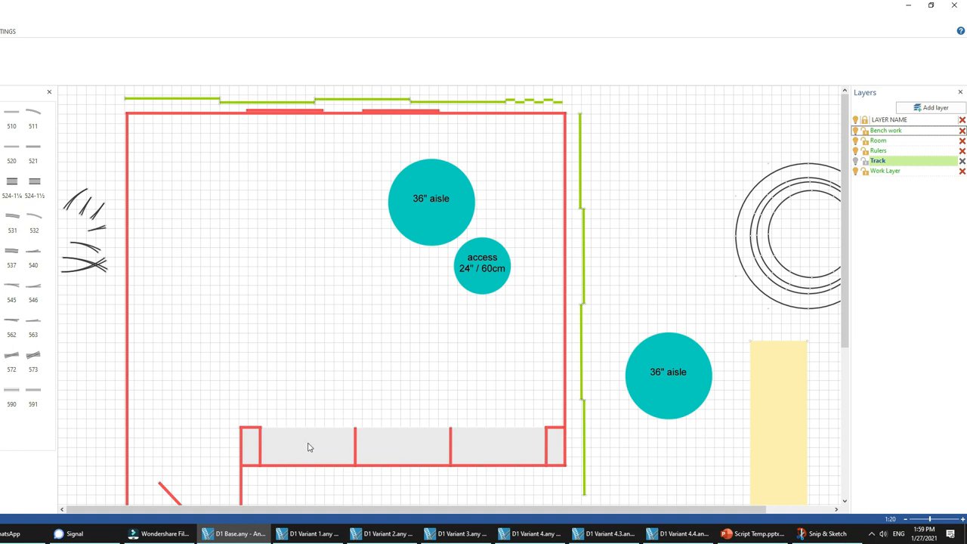
mouse_move(321, 418)
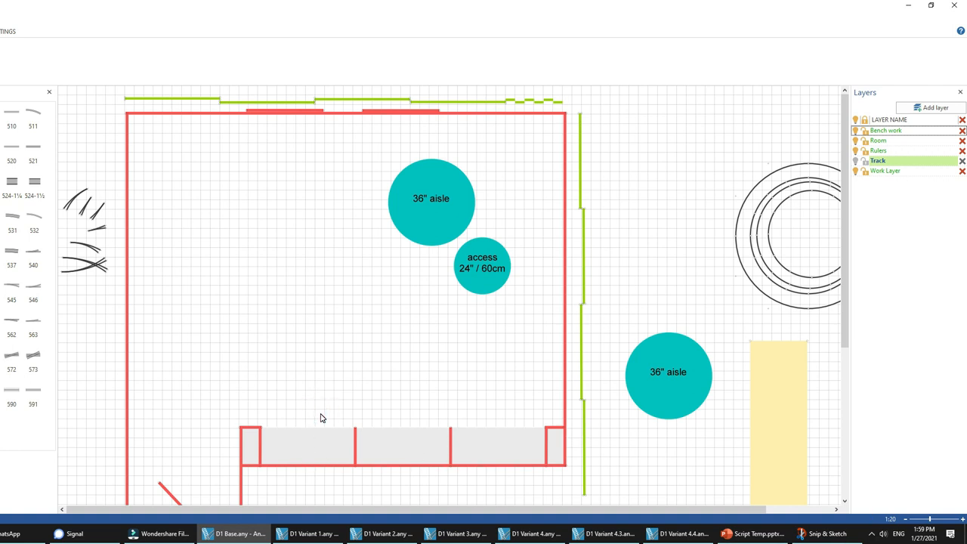
mouse_move(497, 428)
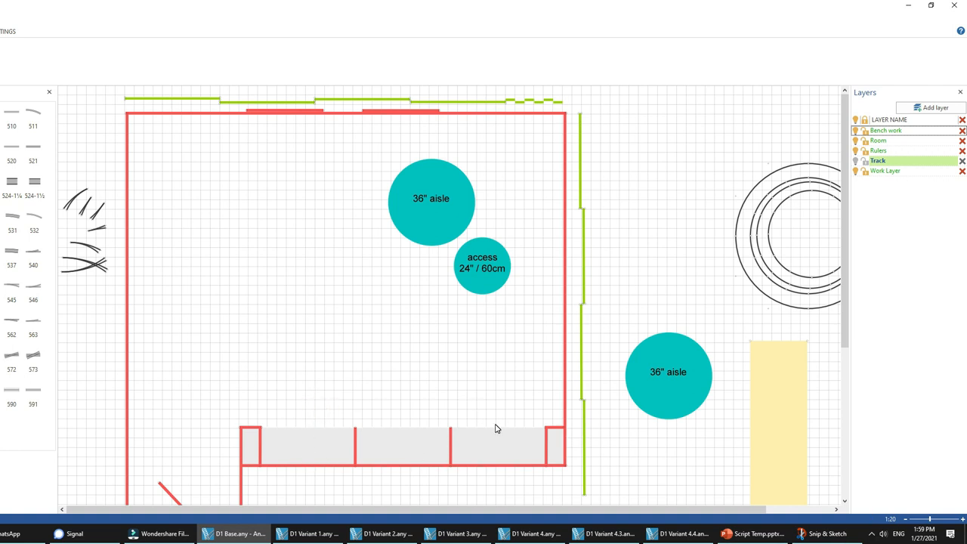
click(500, 416)
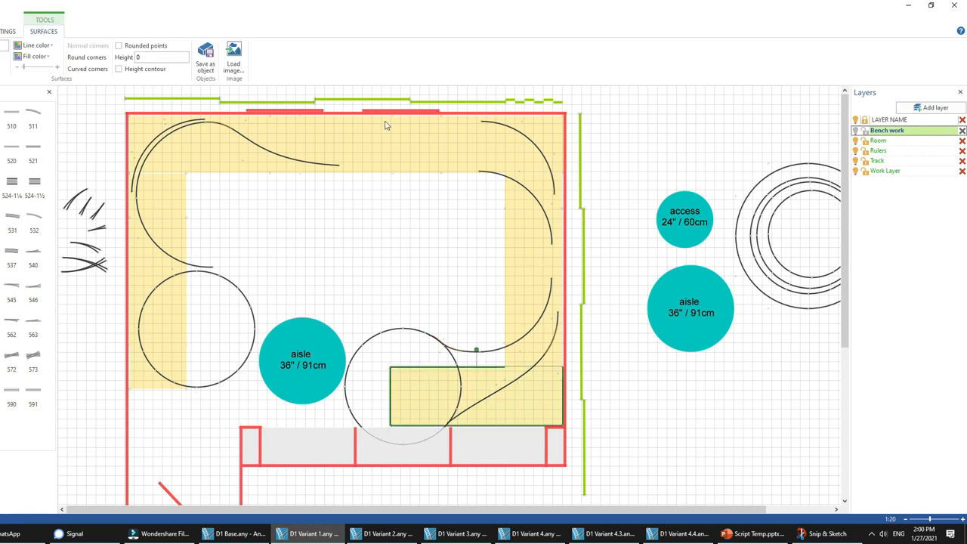
mouse_move(556, 260)
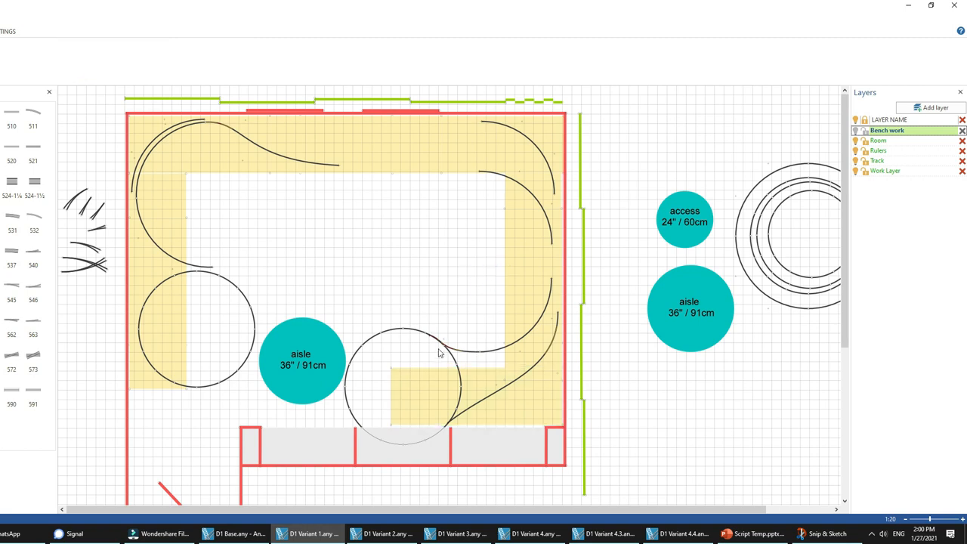
mouse_move(190, 142)
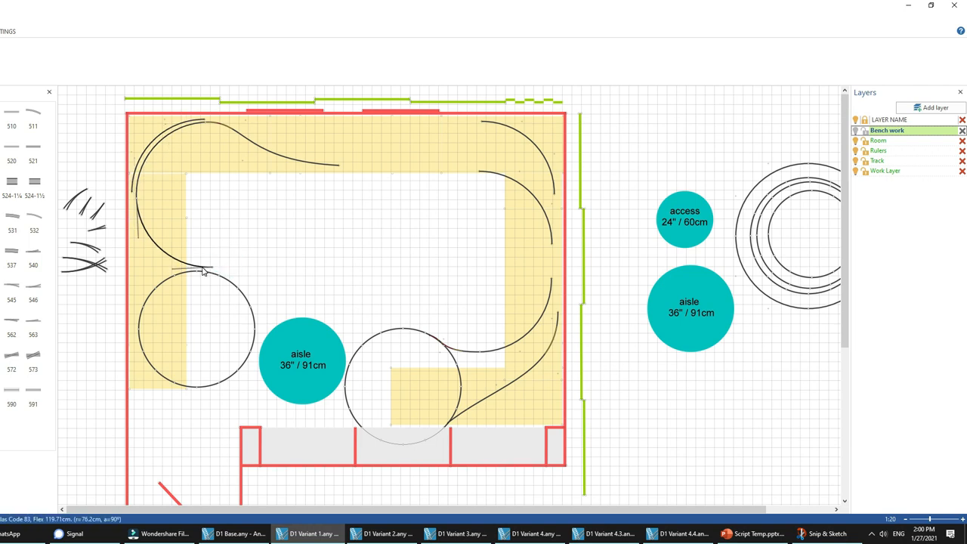
- On D1 Variant 1, drag the 24-inch access circle to the room's lower-left bench corner
click(226, 270)
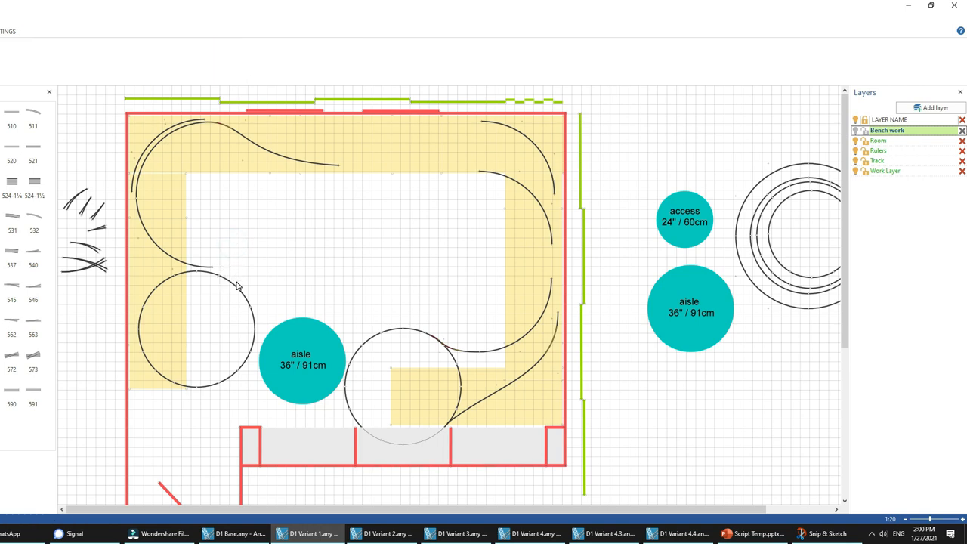
mouse_move(216, 275)
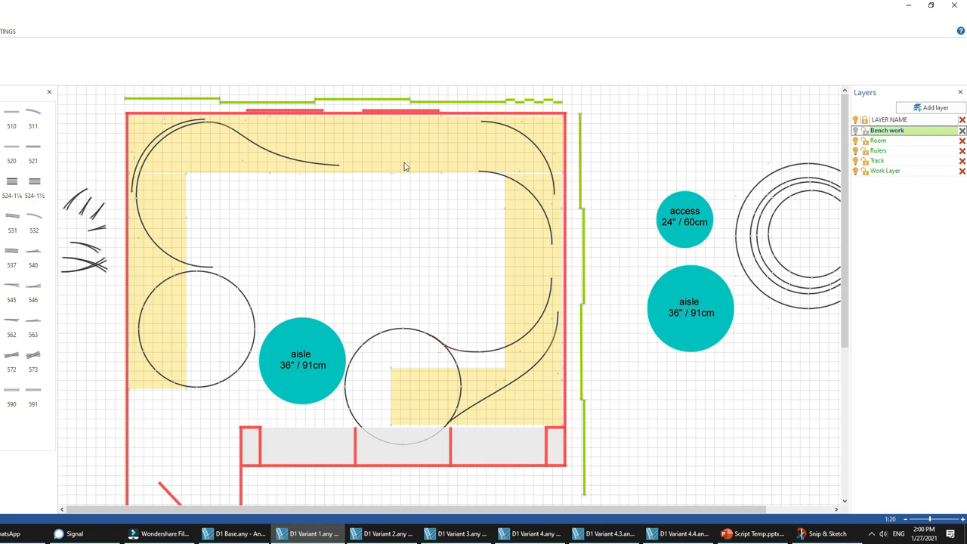
mouse_move(477, 172)
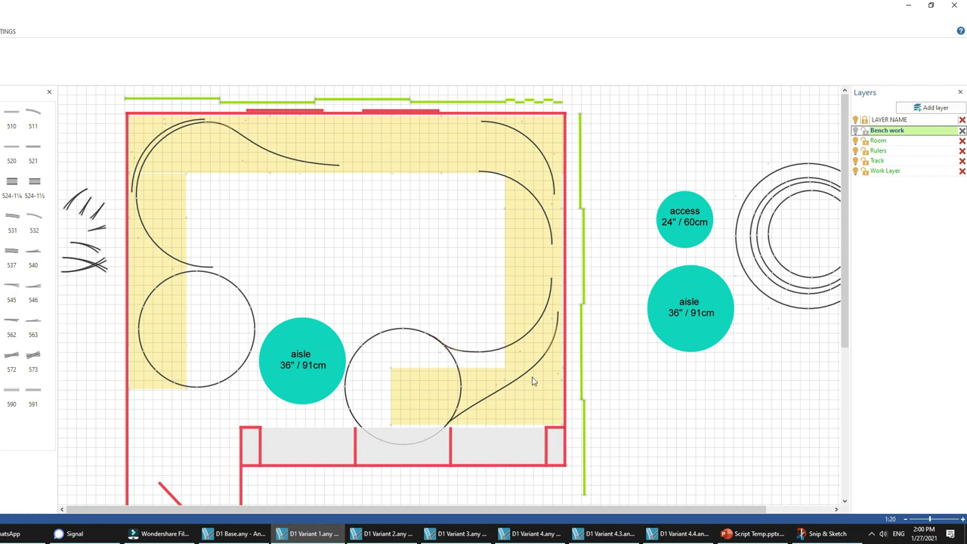
mouse_move(412, 256)
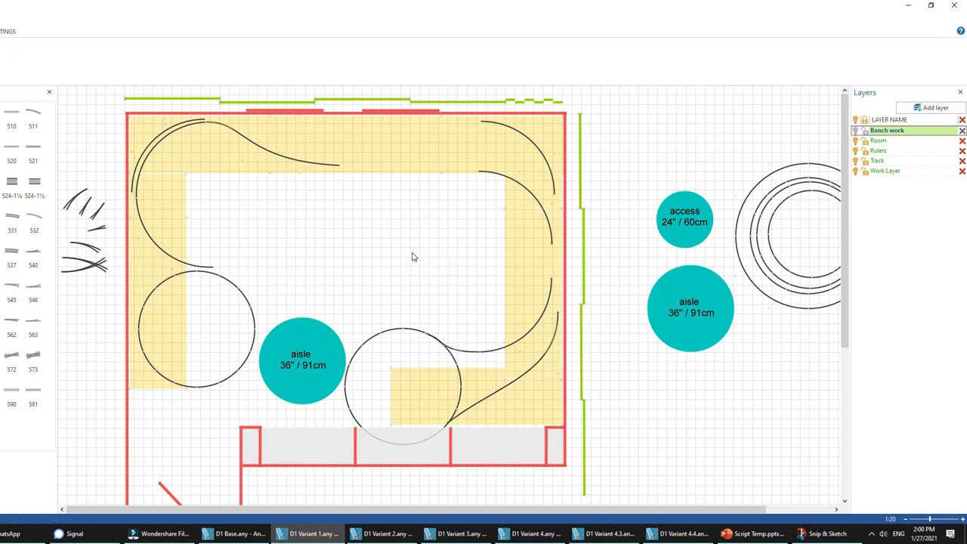
mouse_move(191, 410)
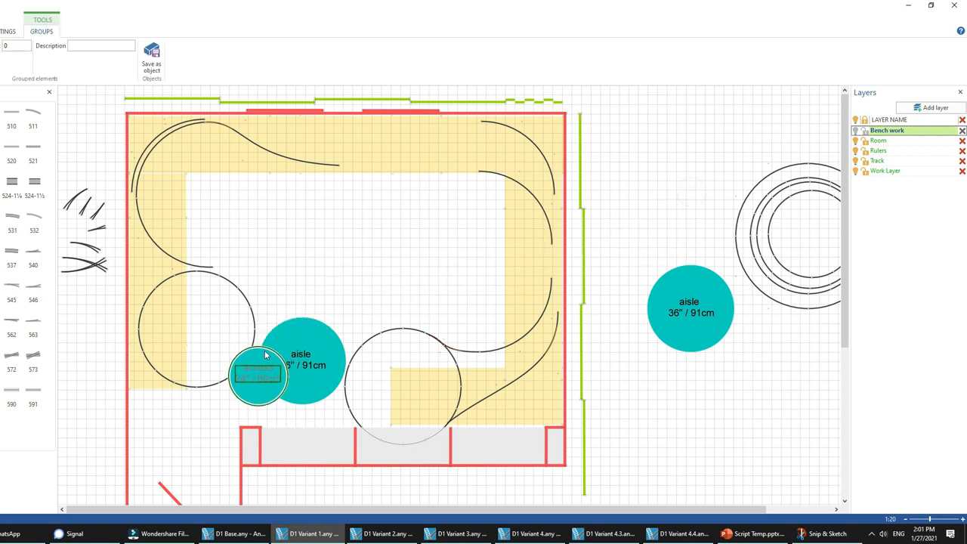
drag(258, 377, 209, 408)
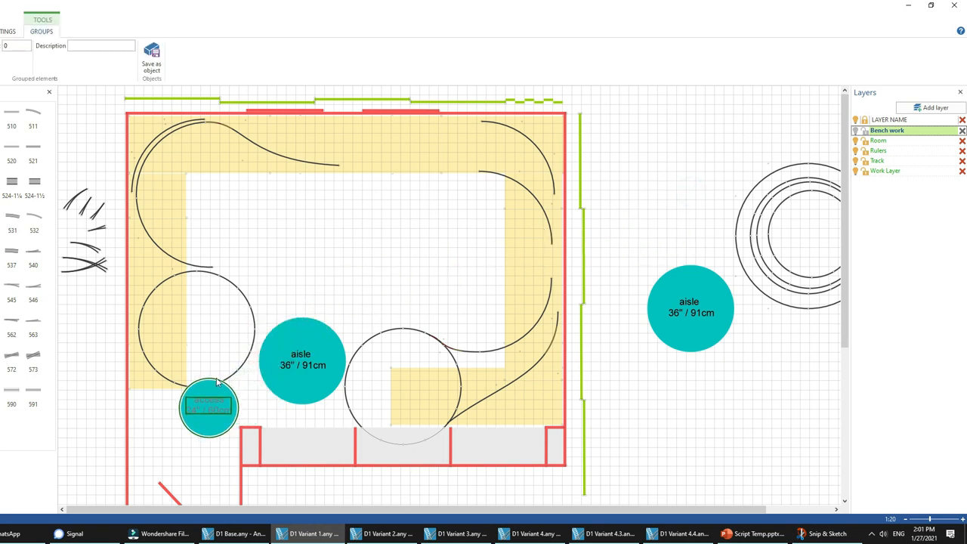
drag(210, 408, 227, 393)
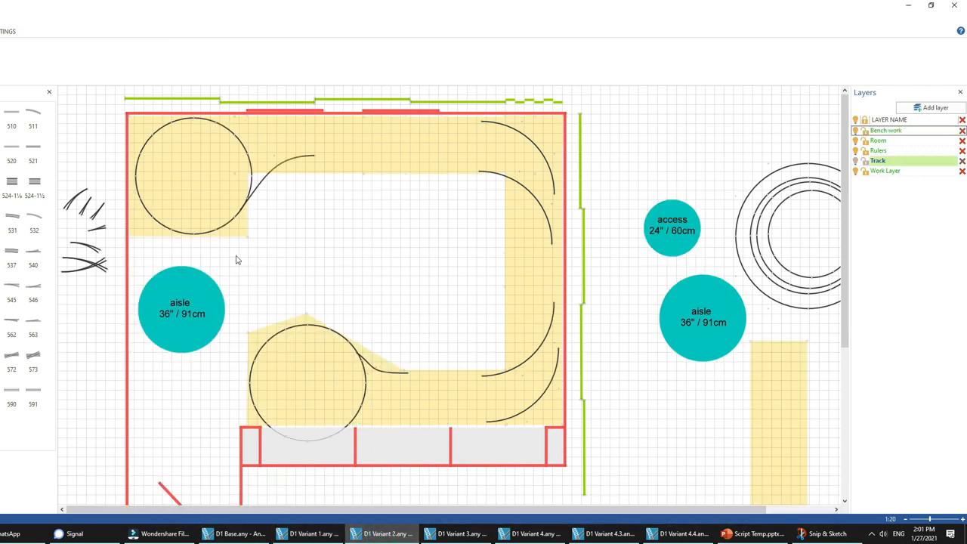
mouse_move(187, 132)
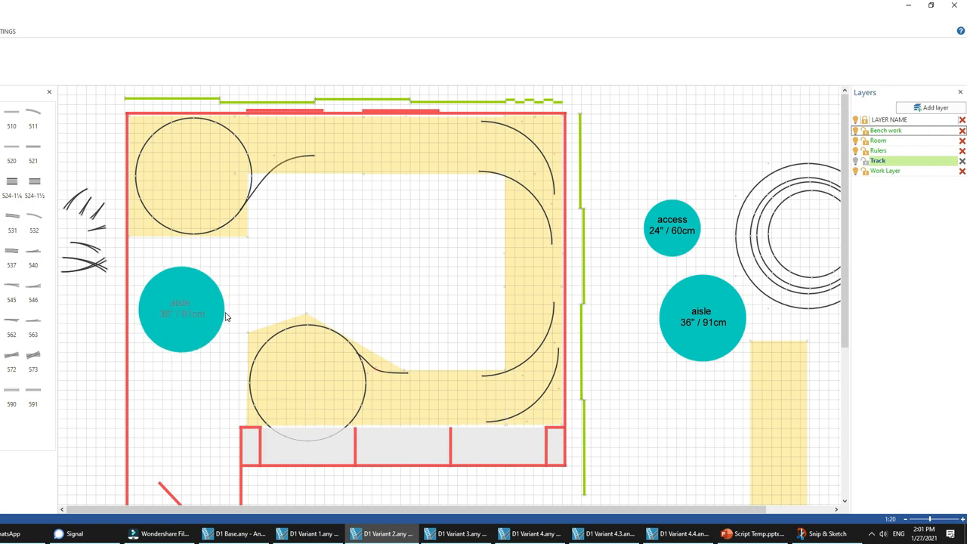
- Drag the 36-inch aisle circle from the left wall to the room's open centre
drag(180, 310, 346, 259)
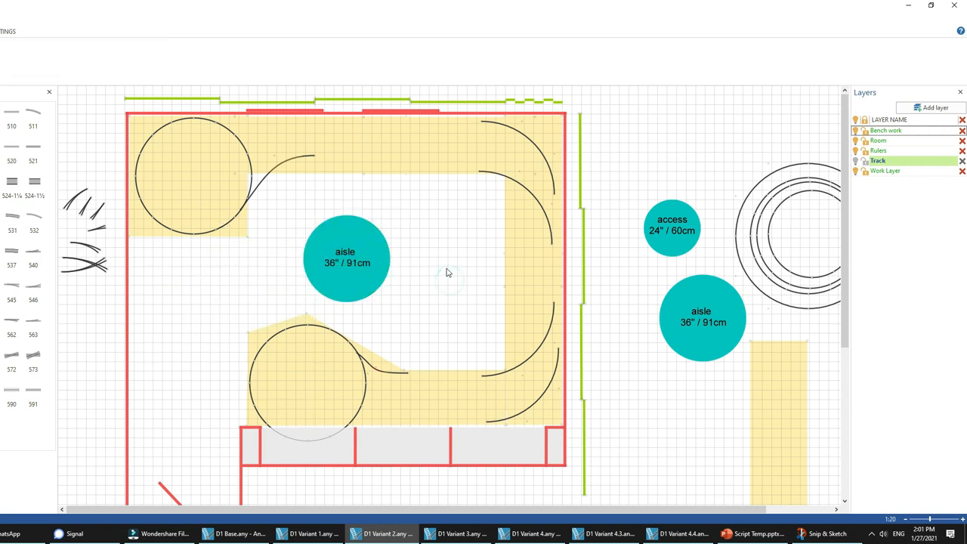
mouse_move(485, 167)
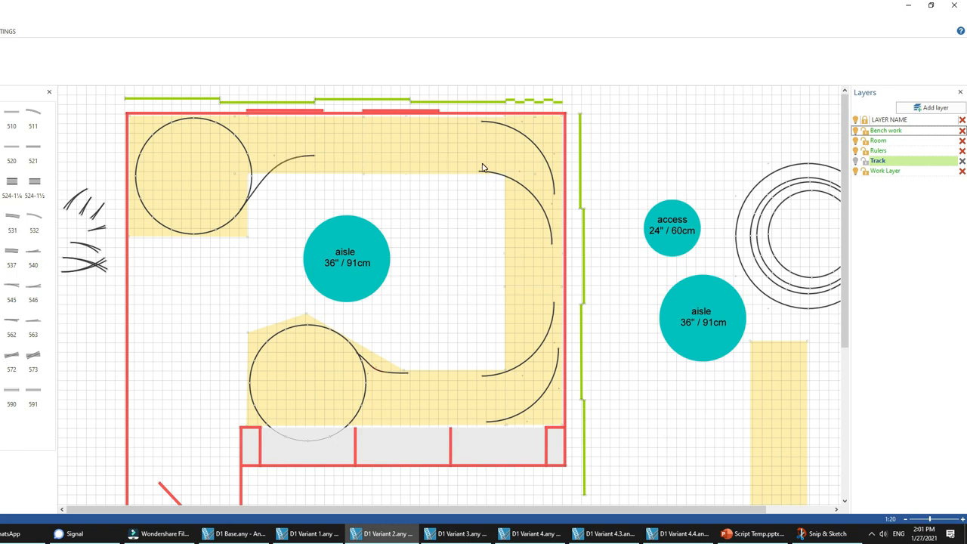
mouse_move(557, 270)
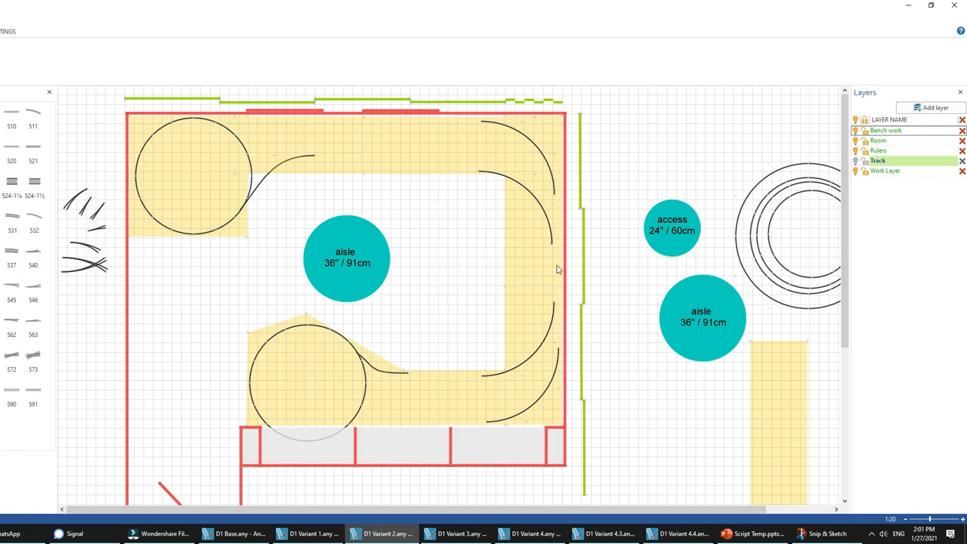
mouse_move(460, 207)
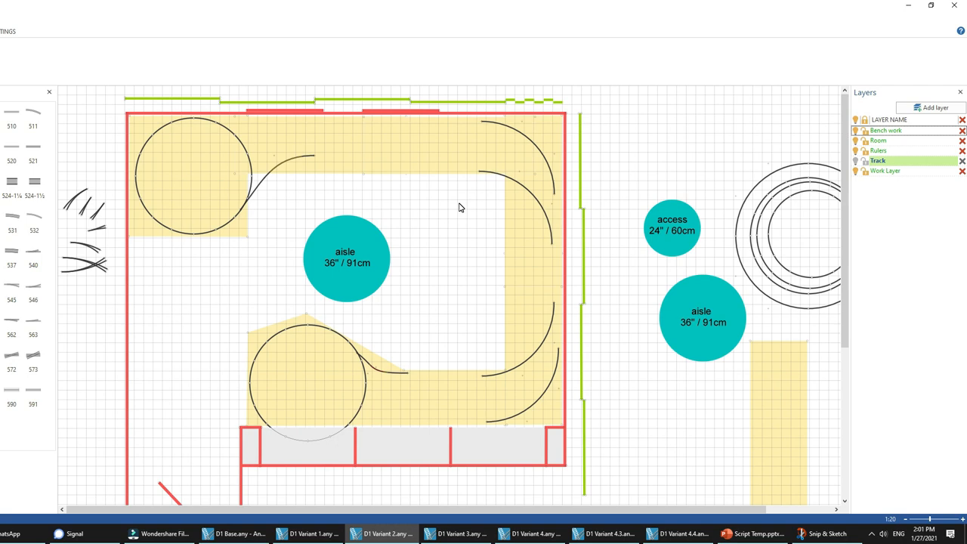
mouse_move(437, 208)
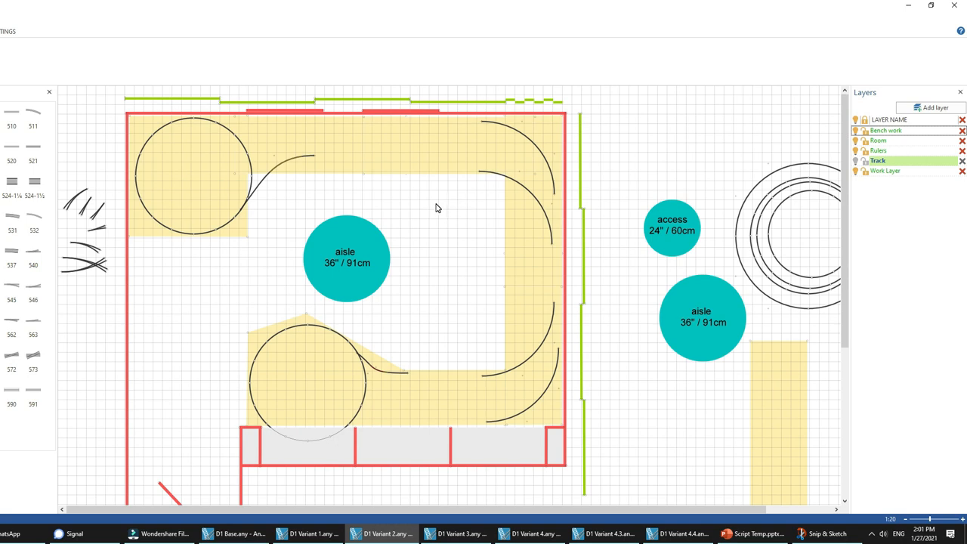
mouse_move(464, 531)
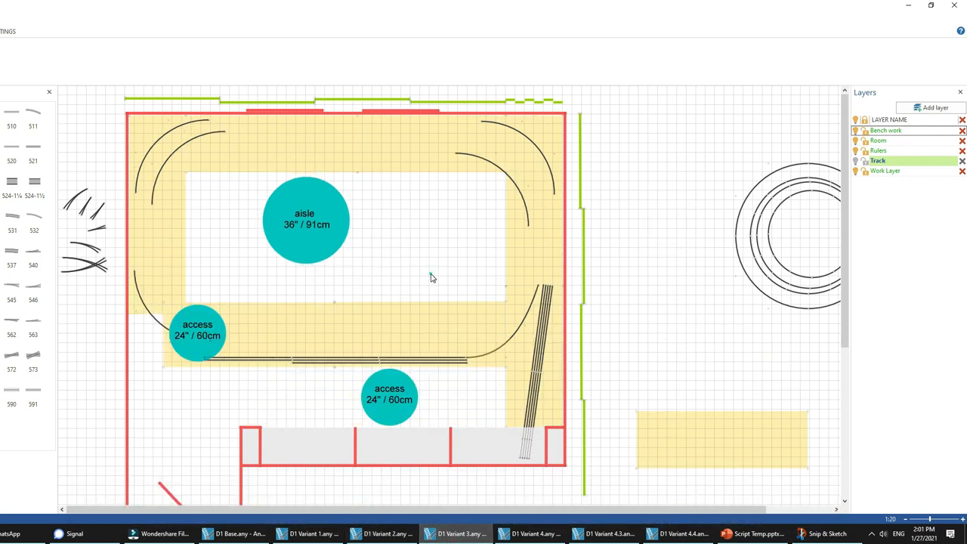
mouse_move(425, 229)
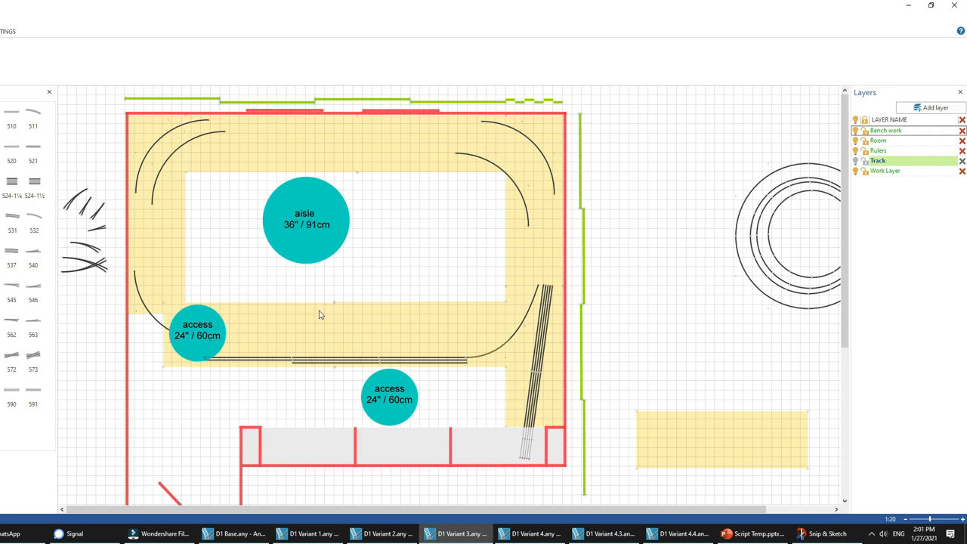
mouse_move(215, 371)
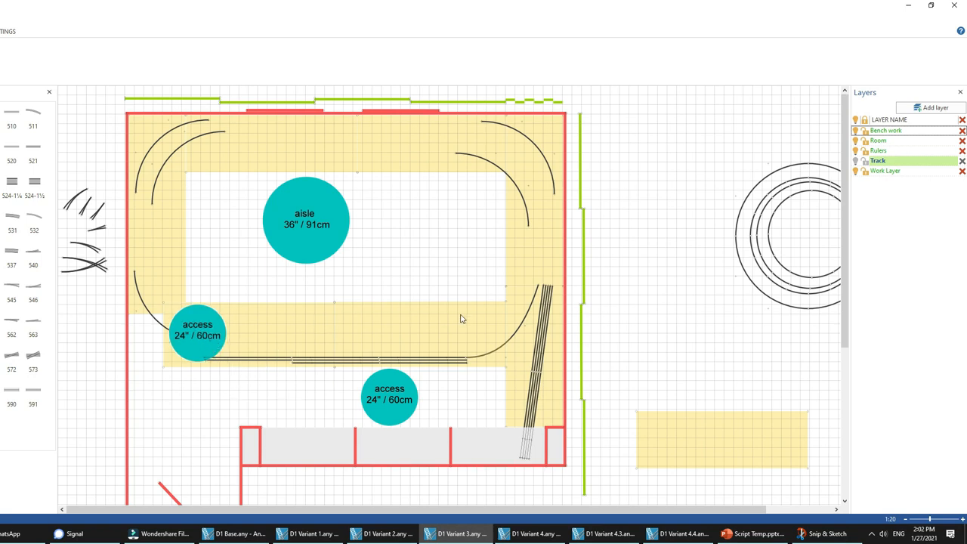
mouse_move(445, 327)
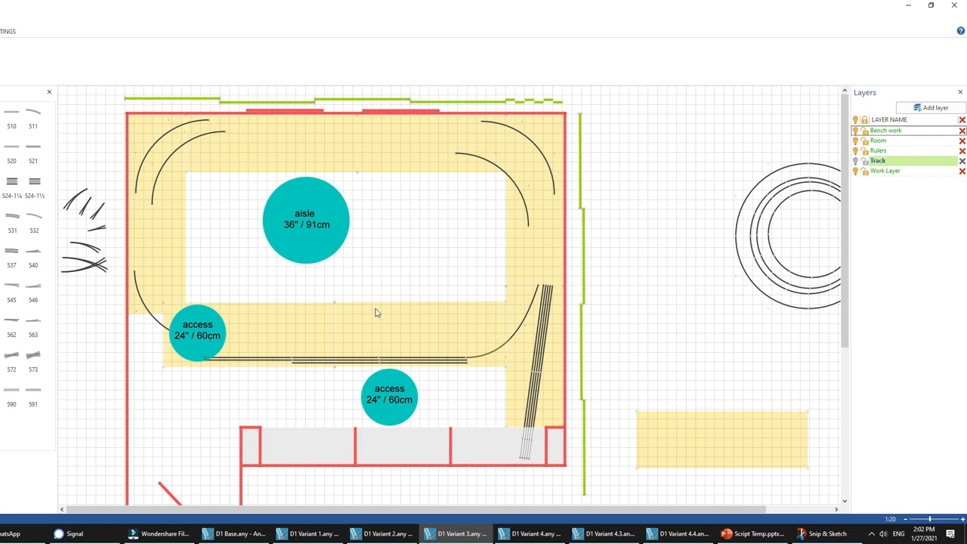
click(376, 306)
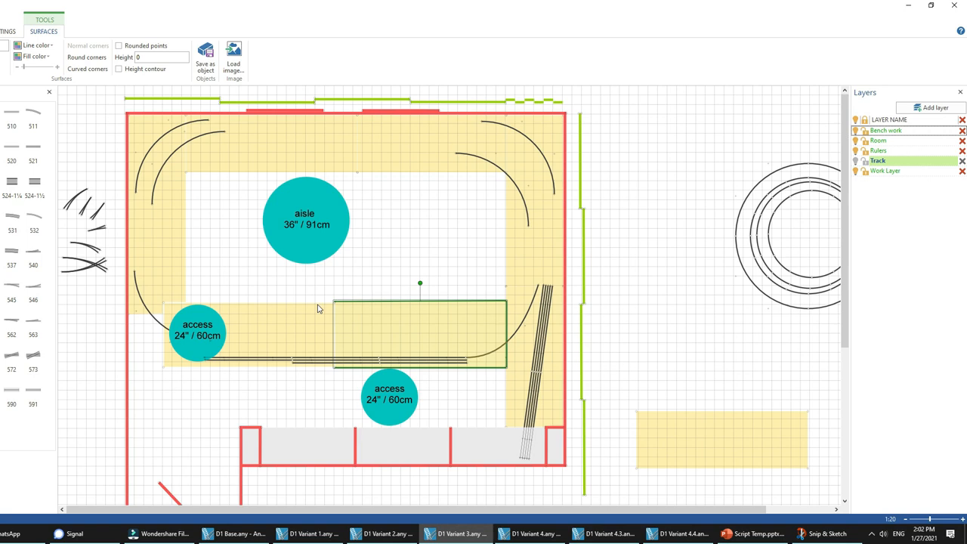
mouse_move(368, 235)
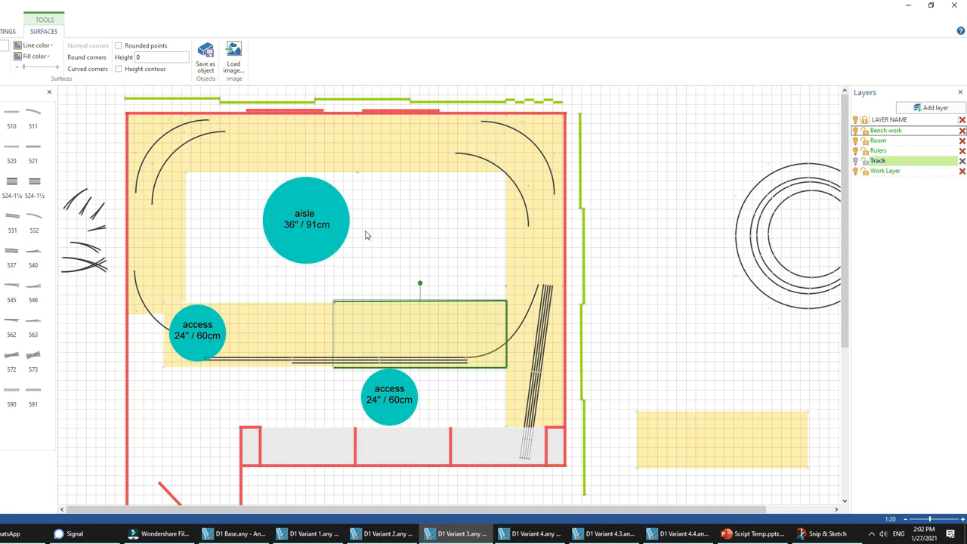
mouse_move(509, 241)
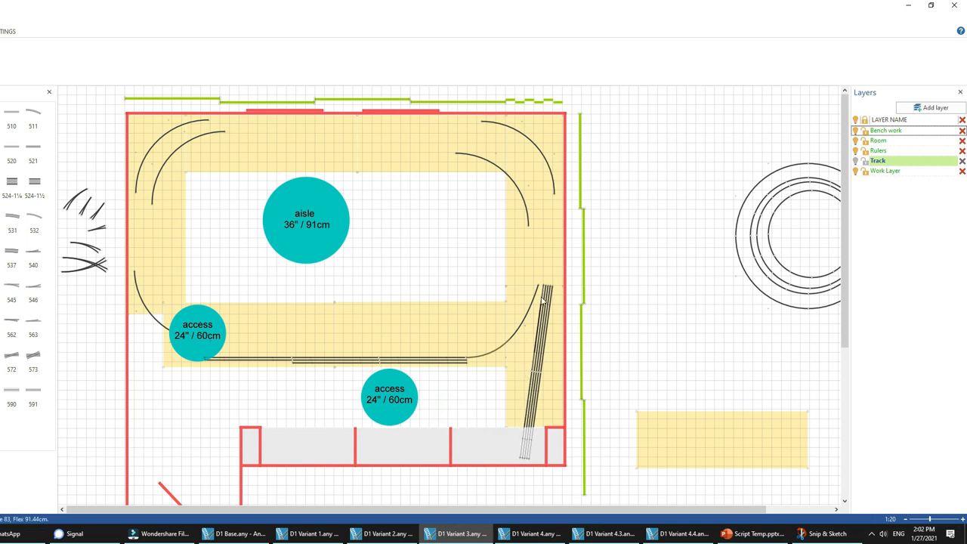
mouse_move(484, 447)
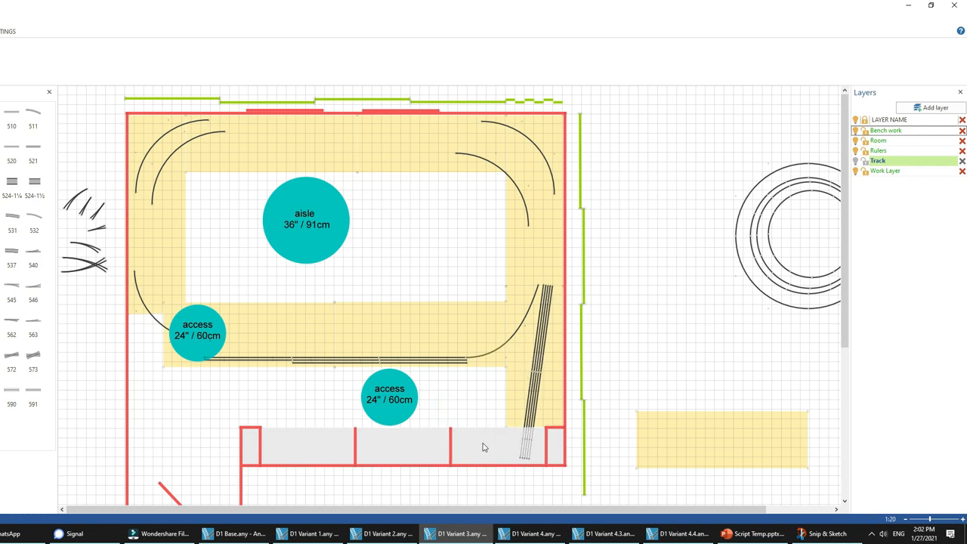
mouse_move(465, 458)
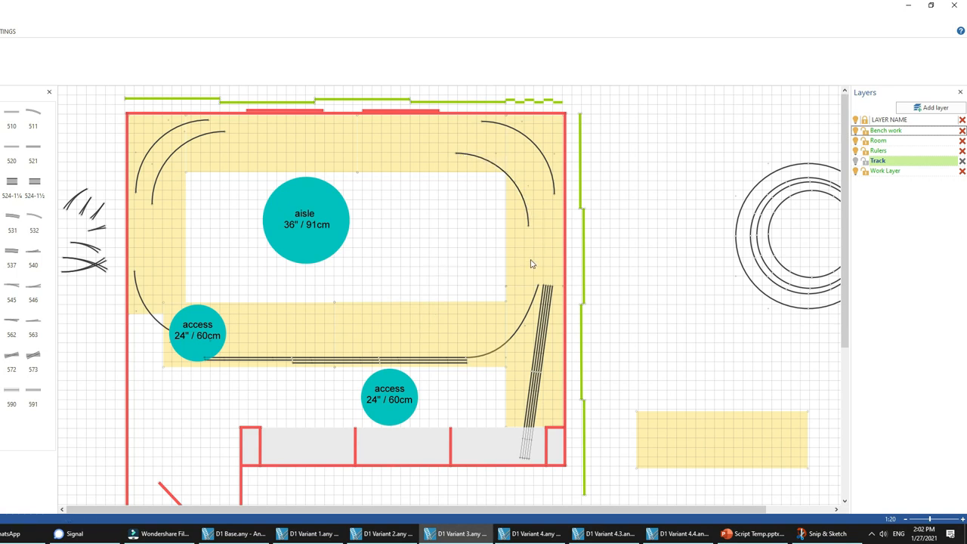
mouse_move(383, 320)
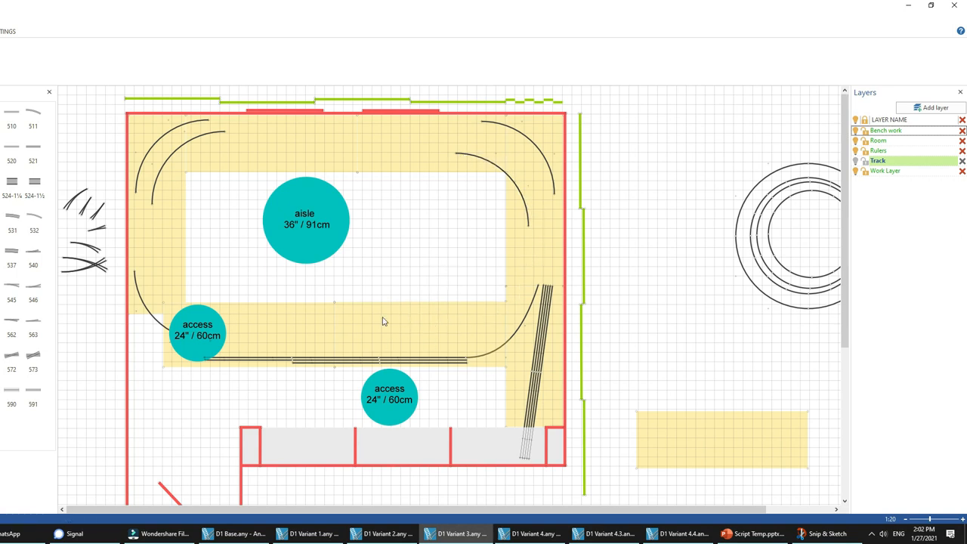
mouse_move(426, 299)
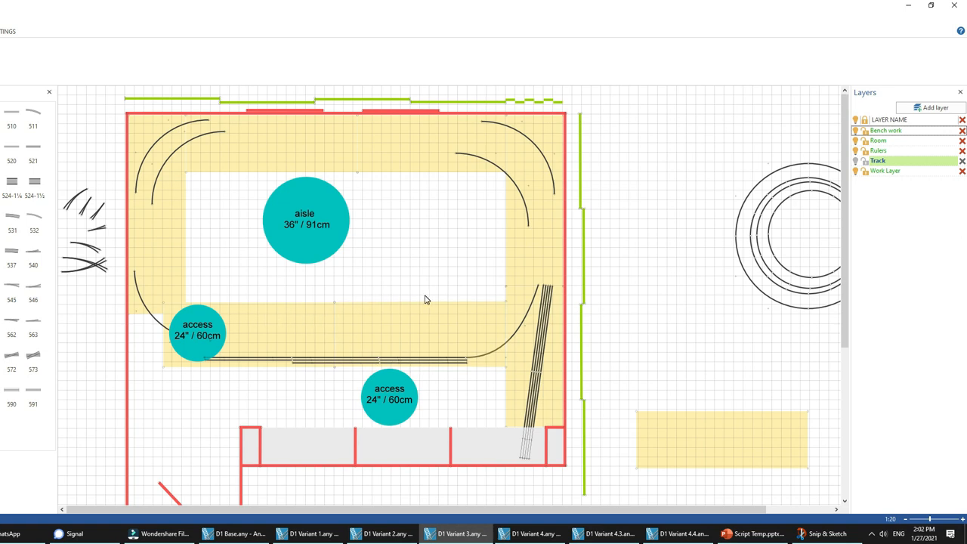
click(432, 280)
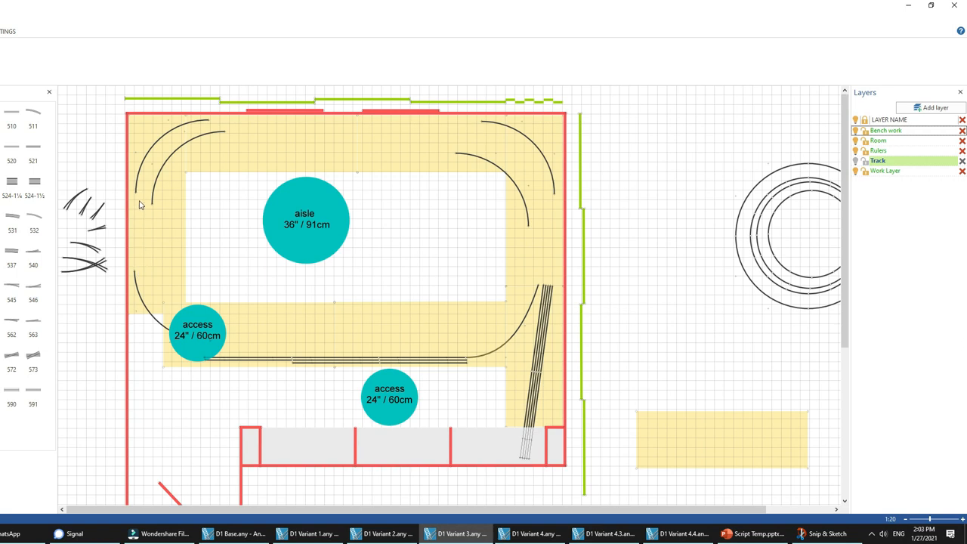
mouse_move(137, 256)
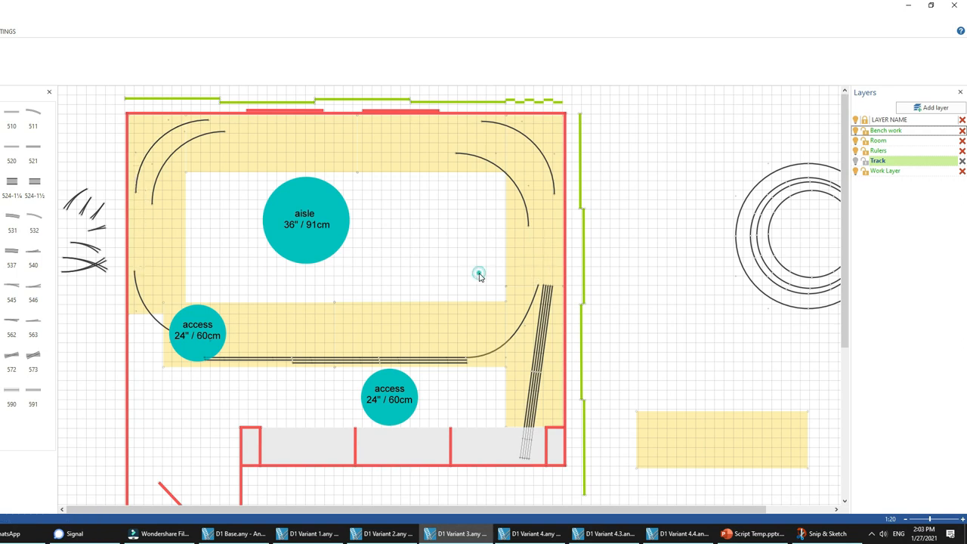
click(530, 531)
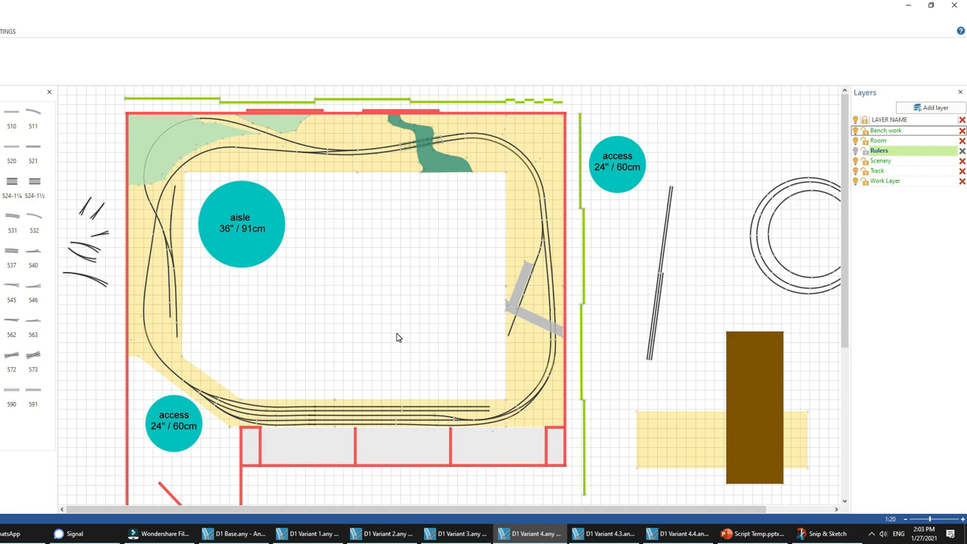
mouse_move(396, 333)
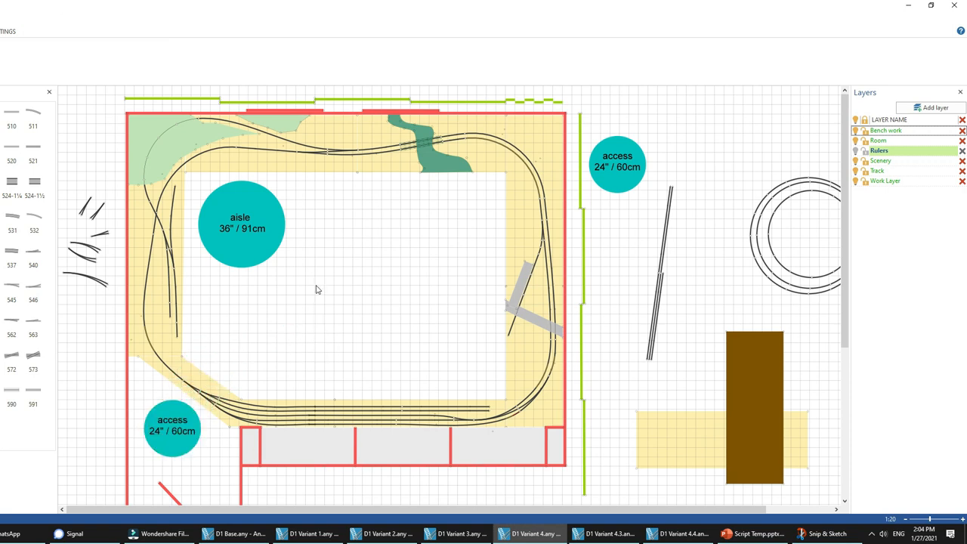
mouse_move(311, 360)
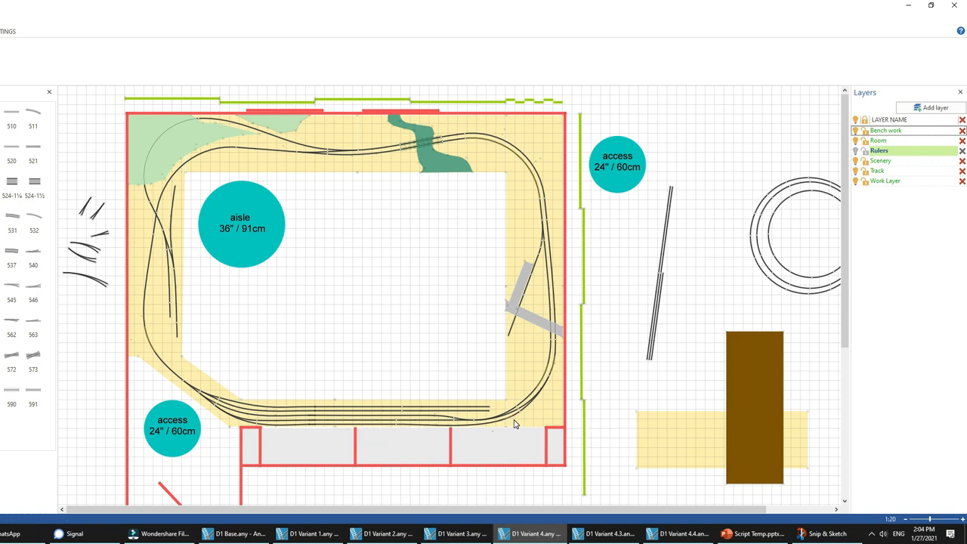
mouse_move(562, 260)
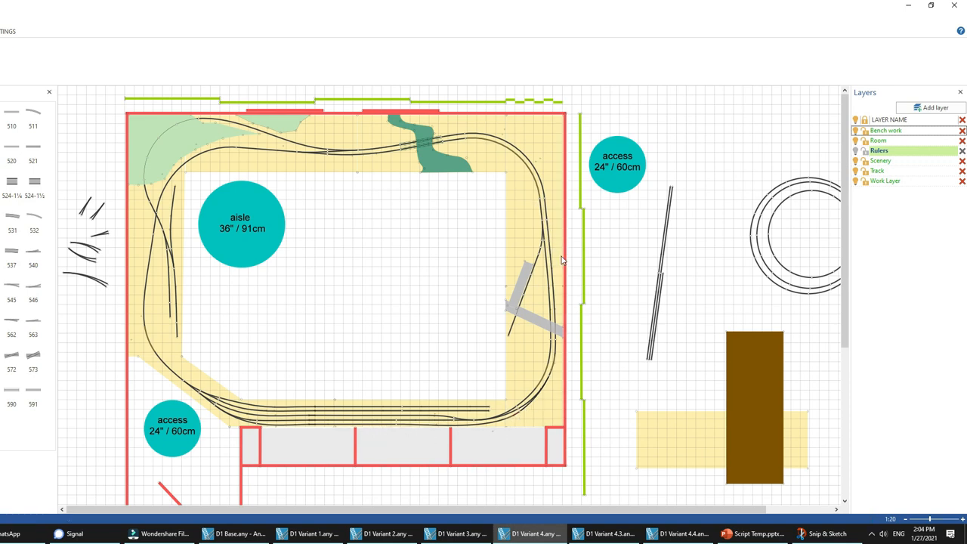
mouse_move(300, 157)
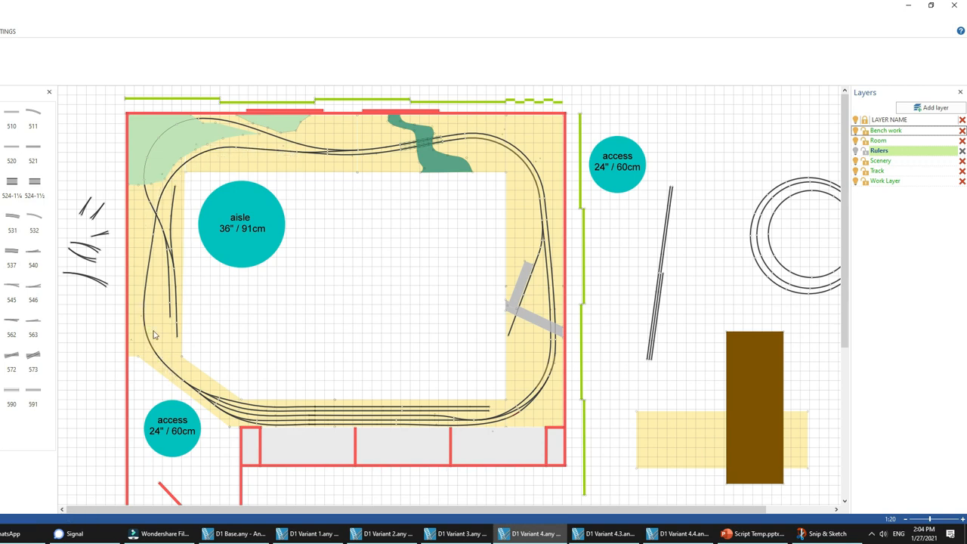
mouse_move(195, 396)
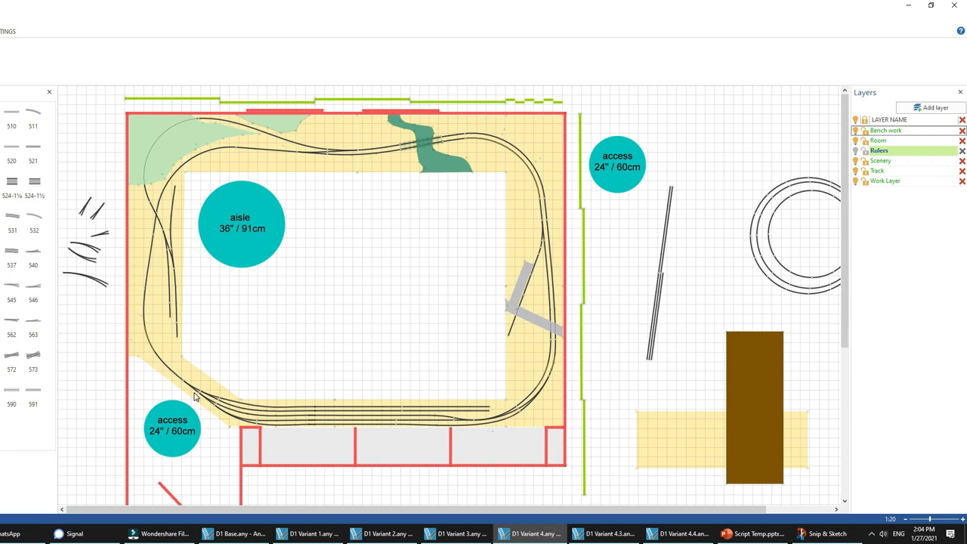
mouse_move(497, 463)
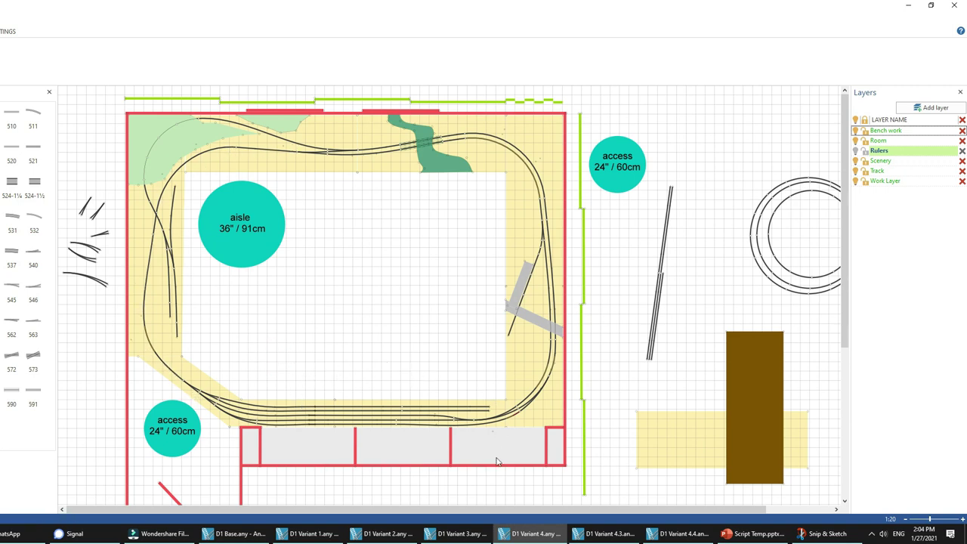
mouse_move(288, 362)
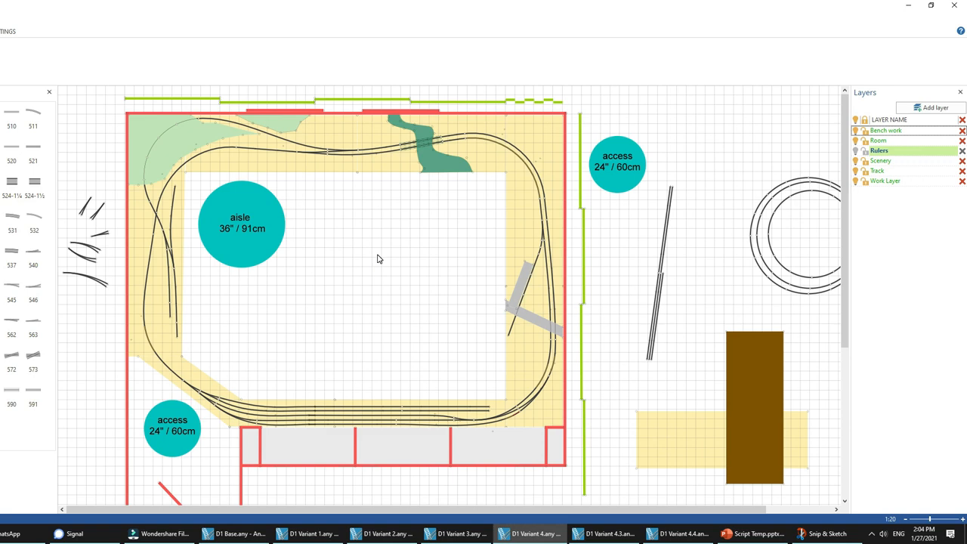
mouse_move(389, 306)
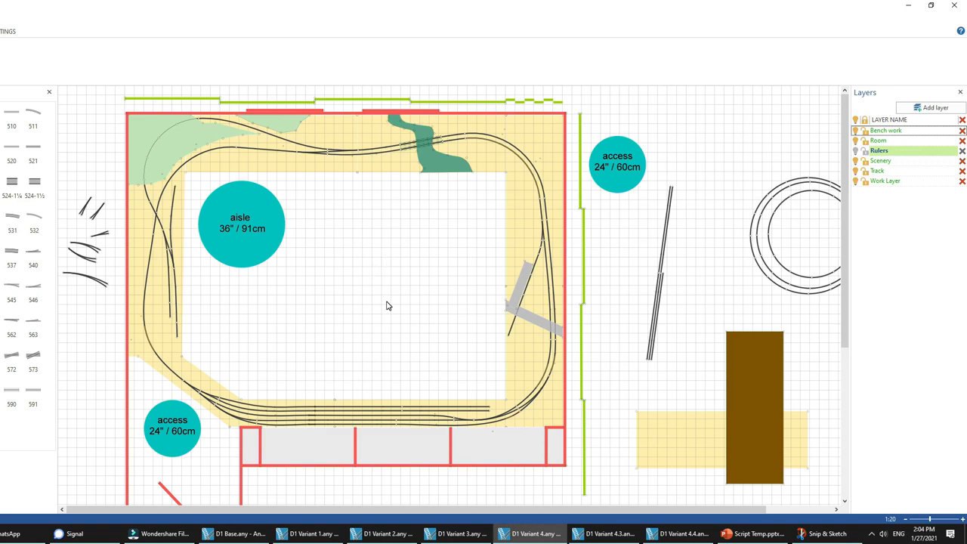
mouse_move(405, 381)
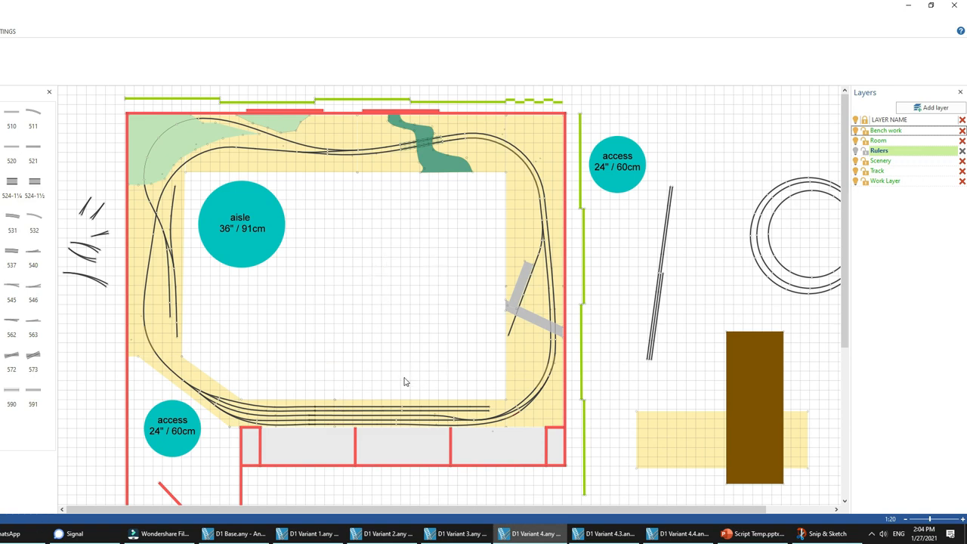
mouse_move(365, 348)
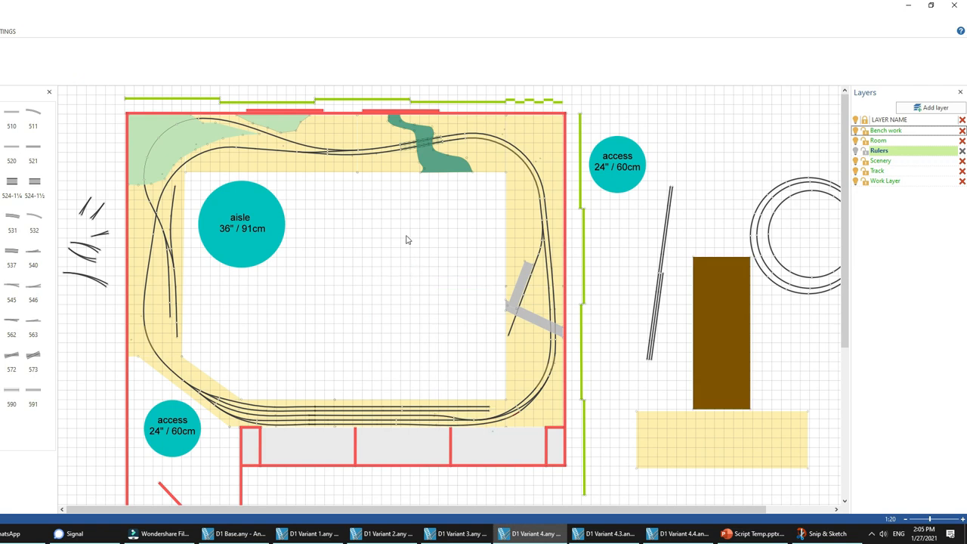
mouse_move(450, 188)
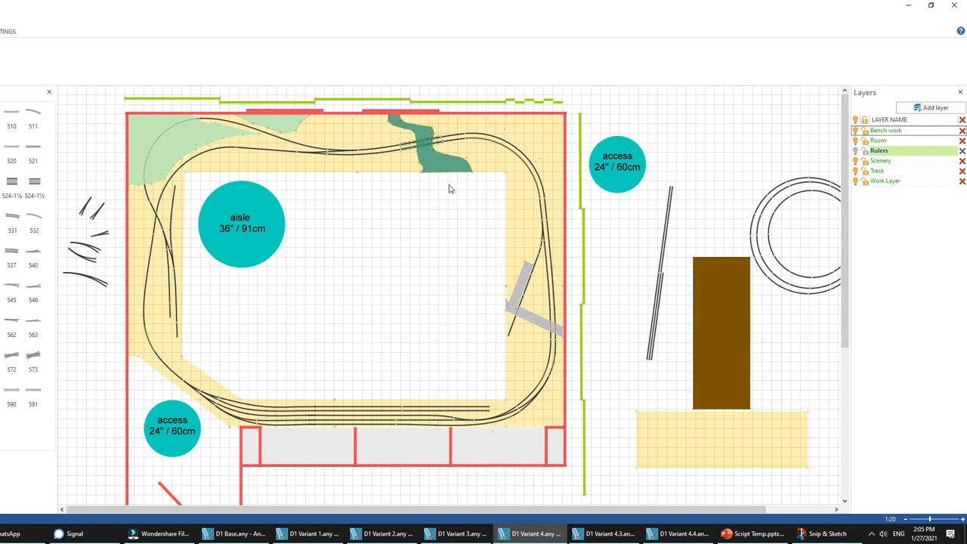
click(446, 193)
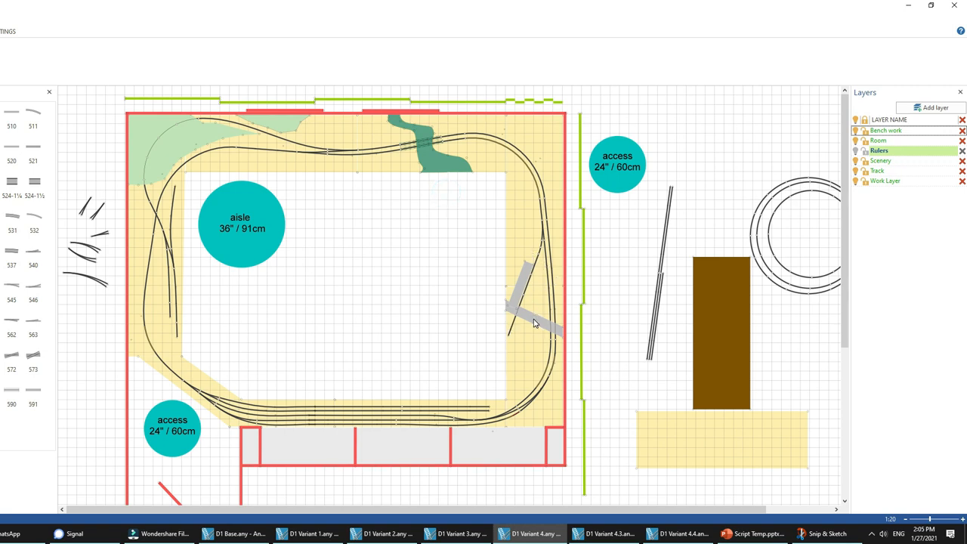
mouse_move(429, 316)
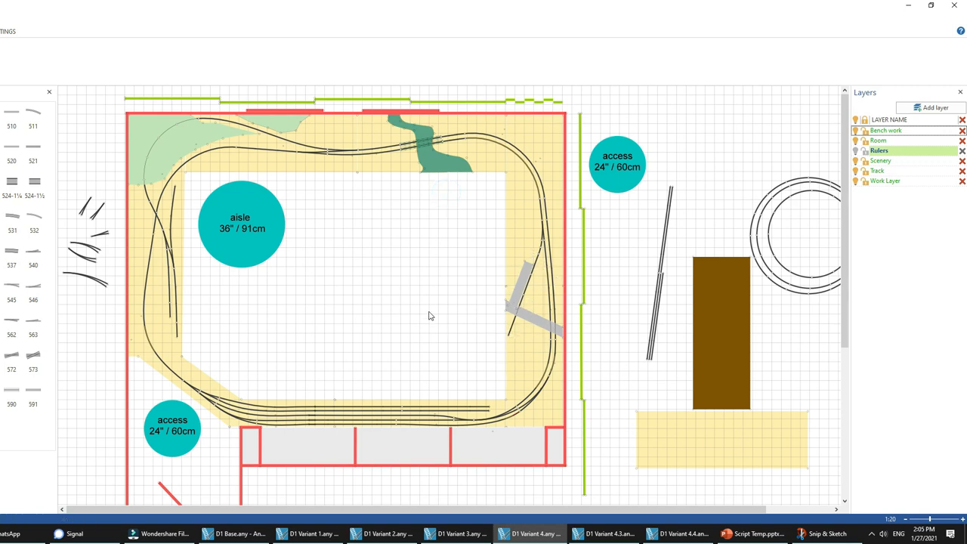
mouse_move(332, 138)
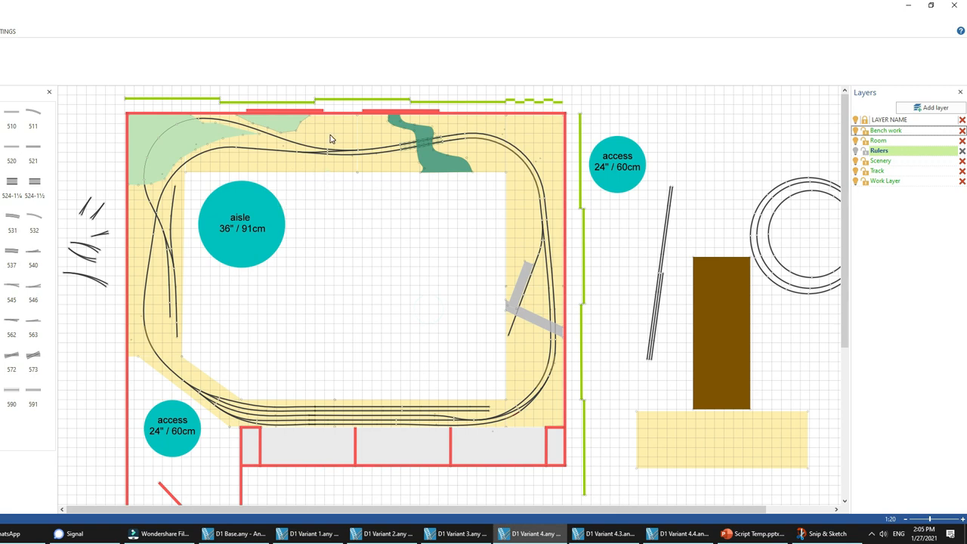
mouse_move(178, 275)
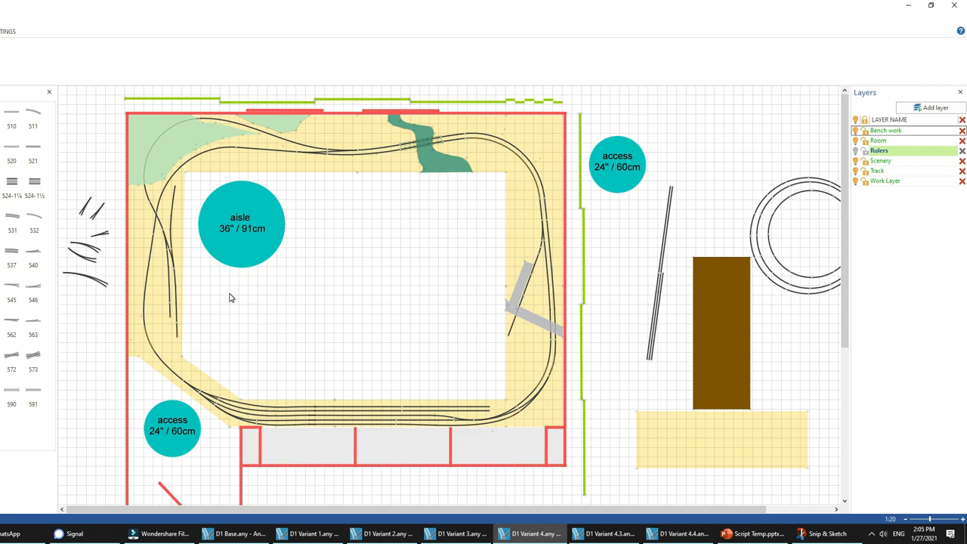
click(214, 291)
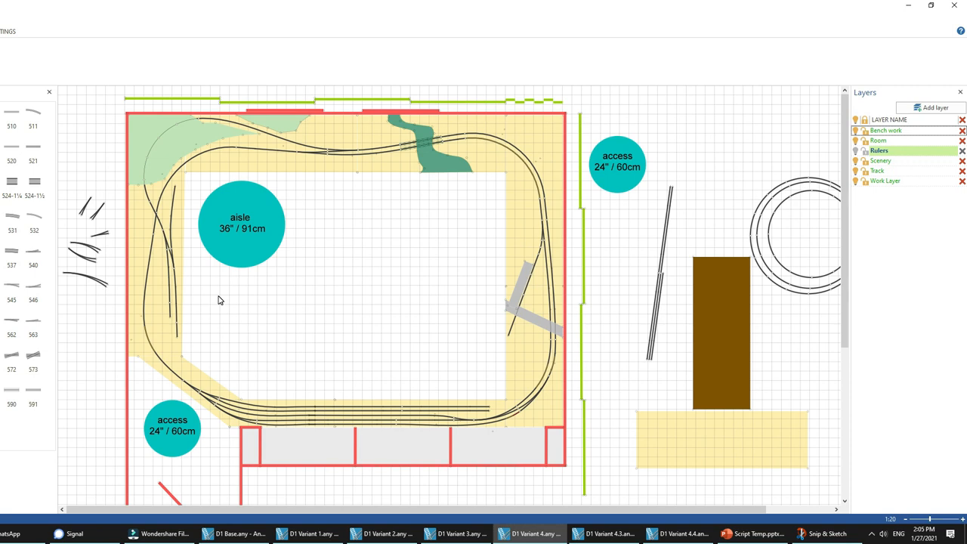
mouse_move(233, 310)
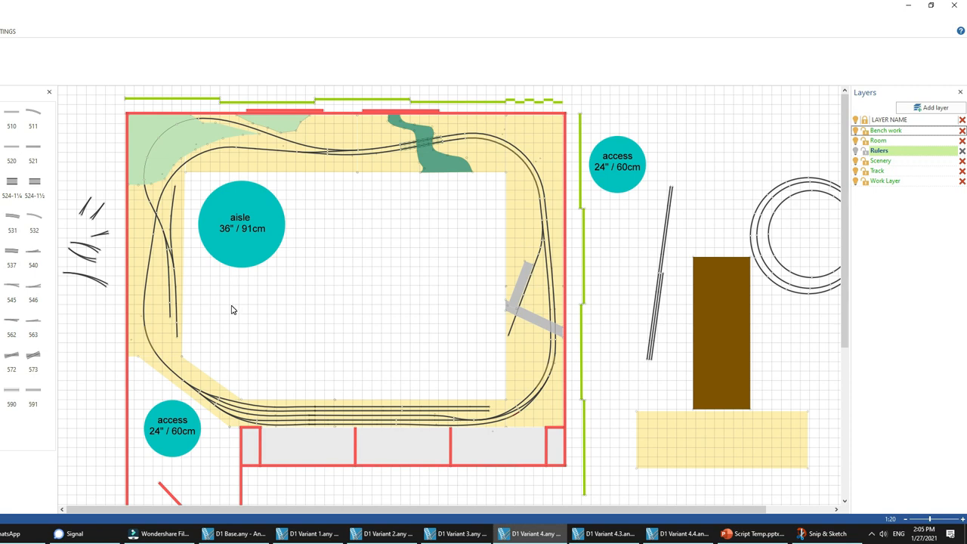
mouse_move(241, 314)
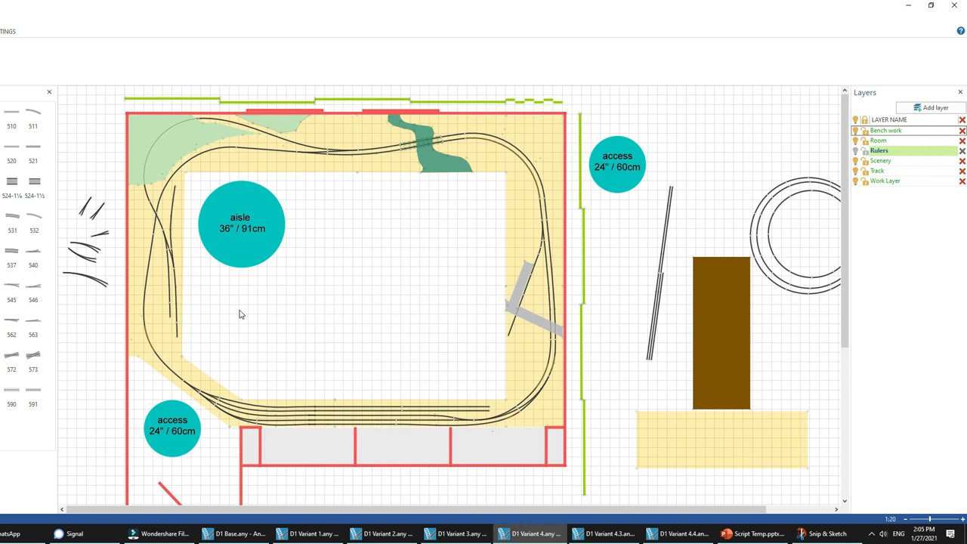
mouse_move(244, 316)
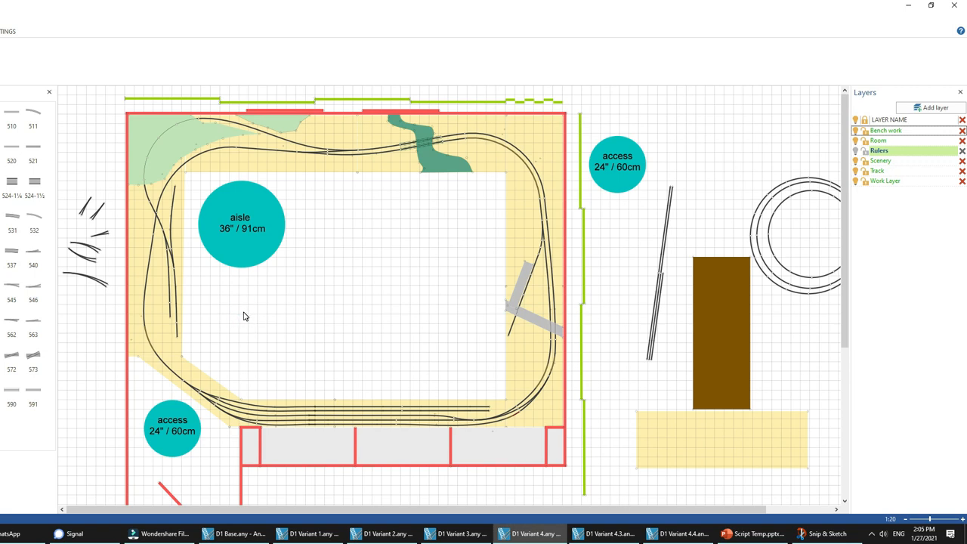
mouse_move(267, 433)
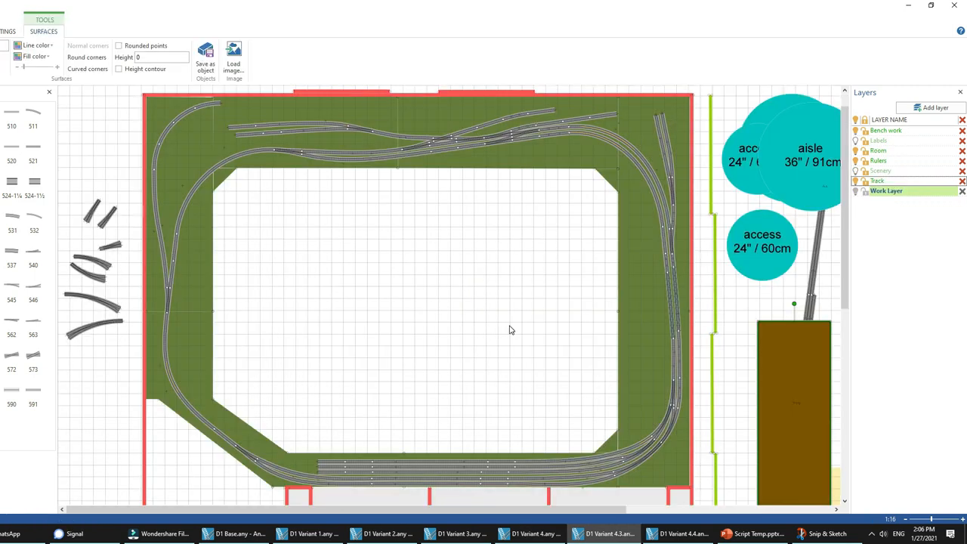
mouse_move(466, 349)
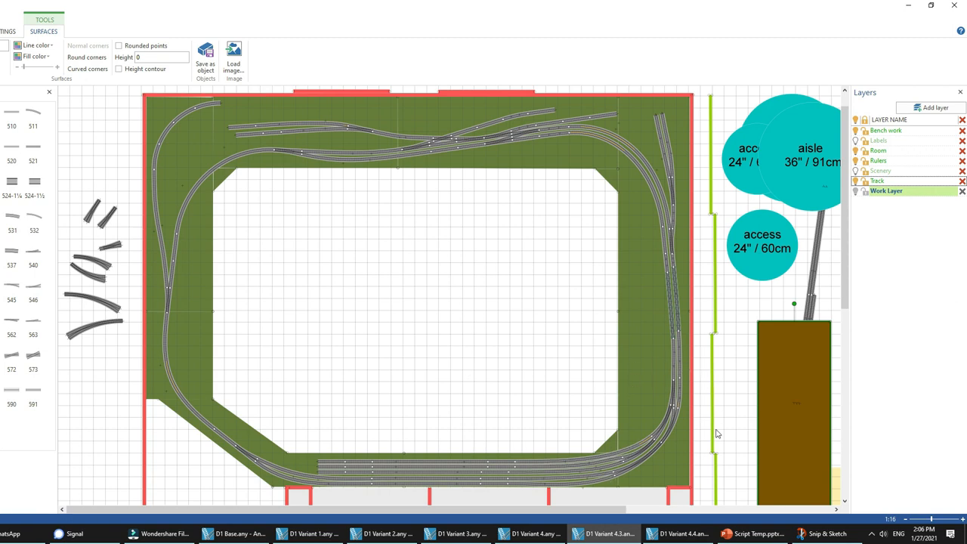
mouse_move(686, 409)
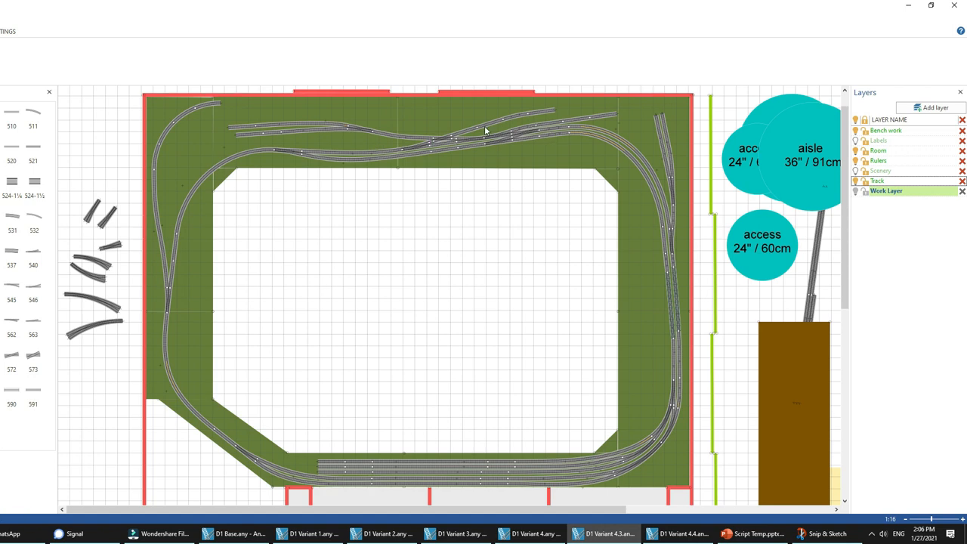
mouse_move(250, 164)
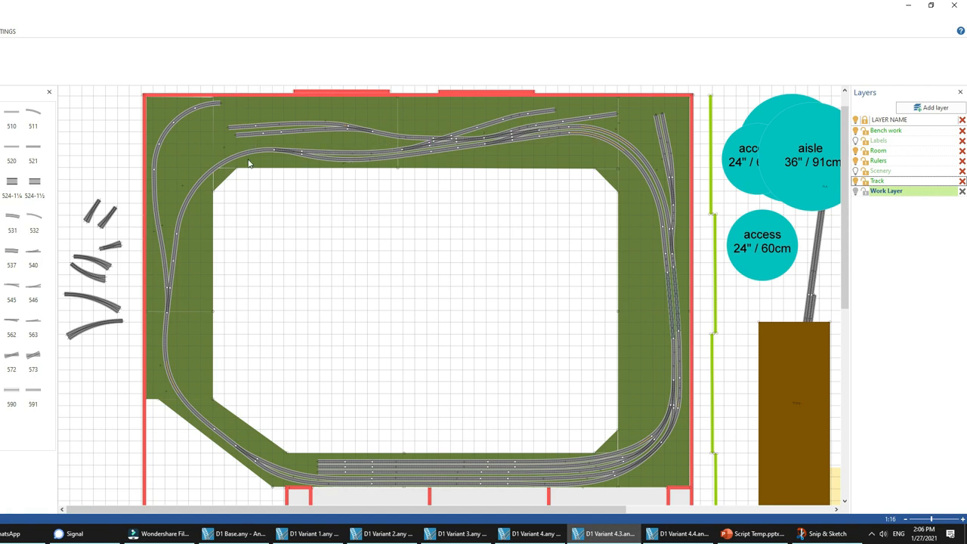
mouse_move(294, 201)
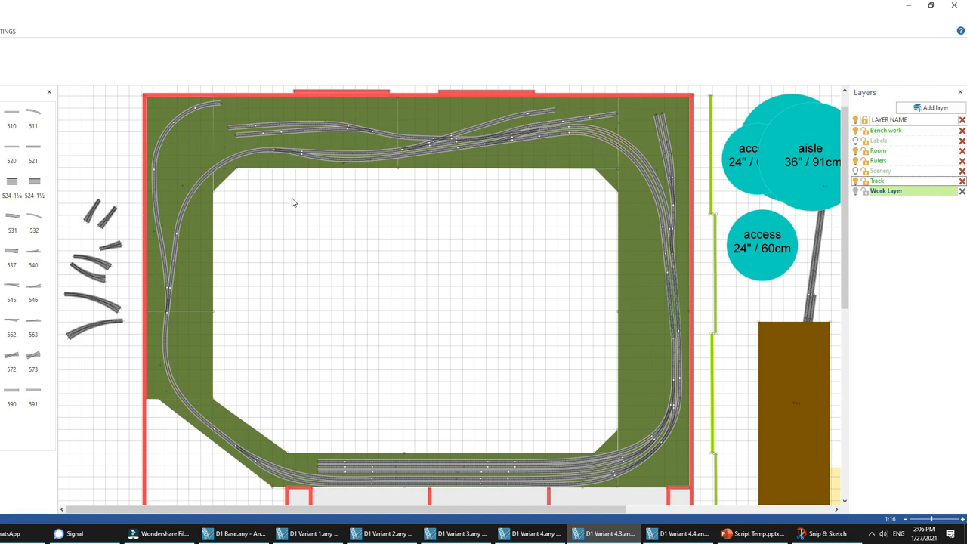
mouse_move(384, 135)
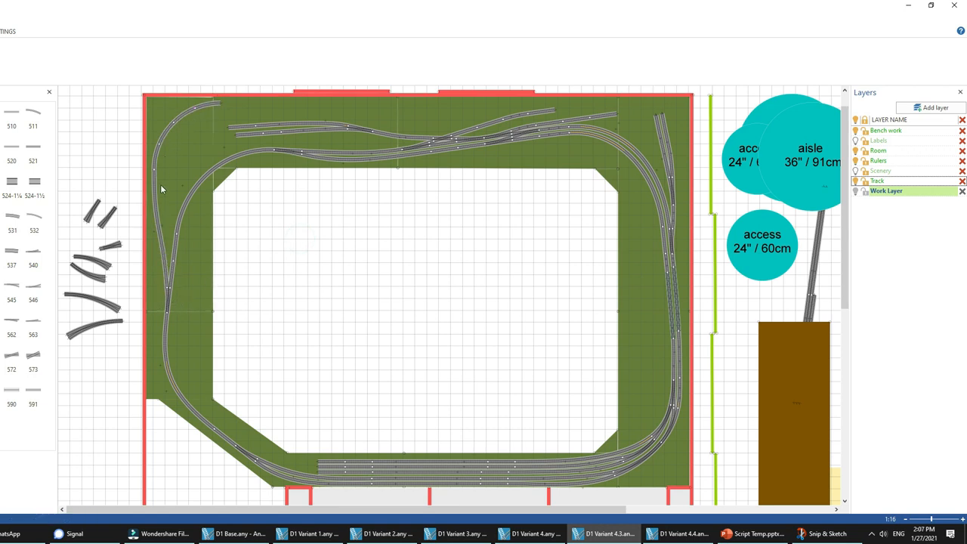
mouse_move(220, 105)
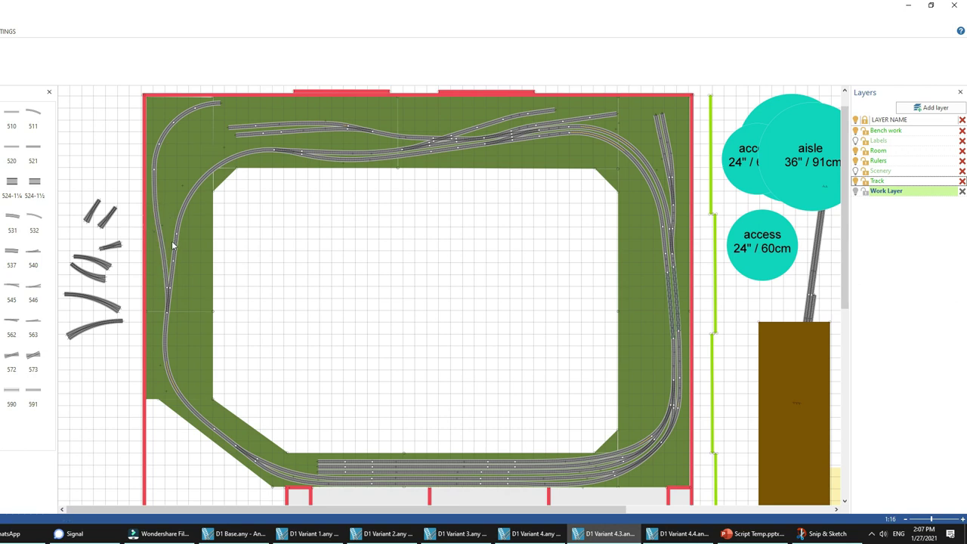
mouse_move(159, 214)
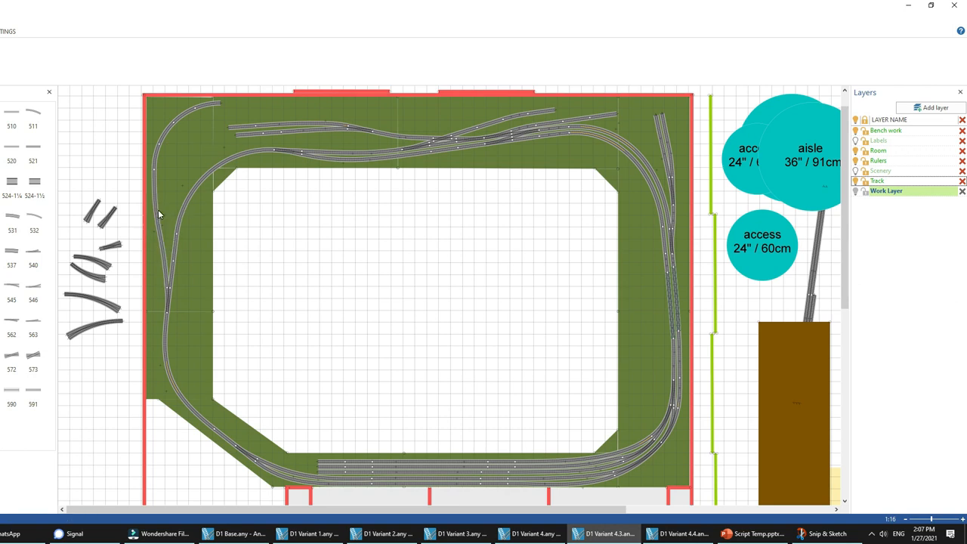
mouse_move(493, 145)
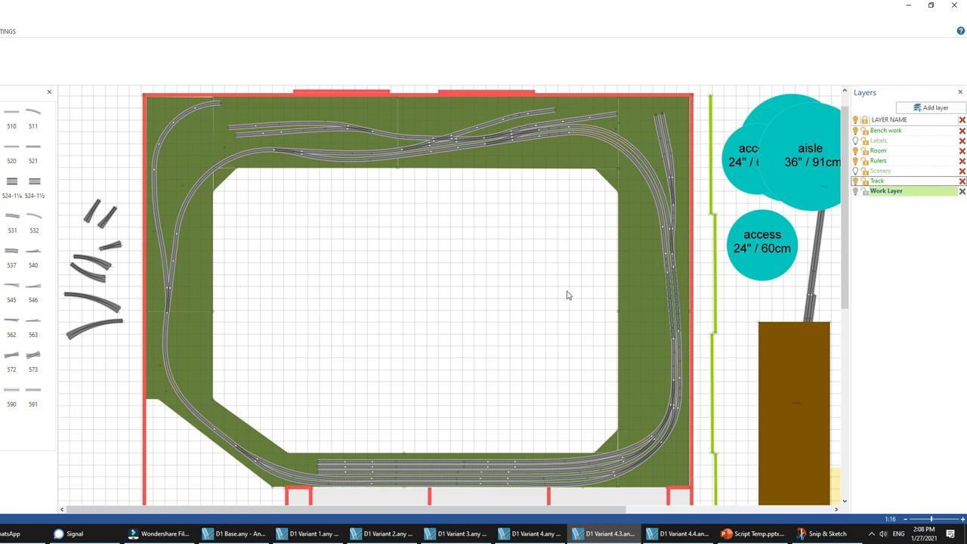
mouse_move(687, 417)
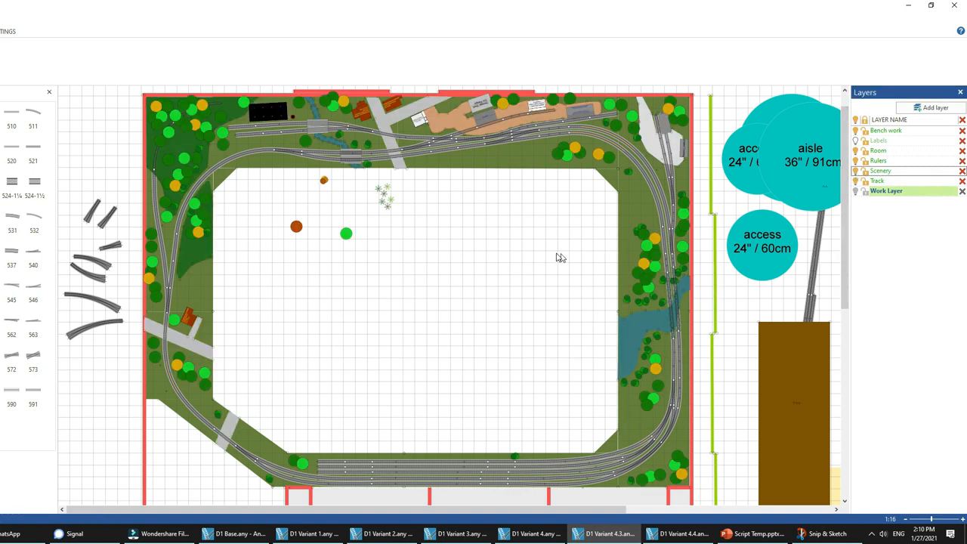
mouse_move(556, 279)
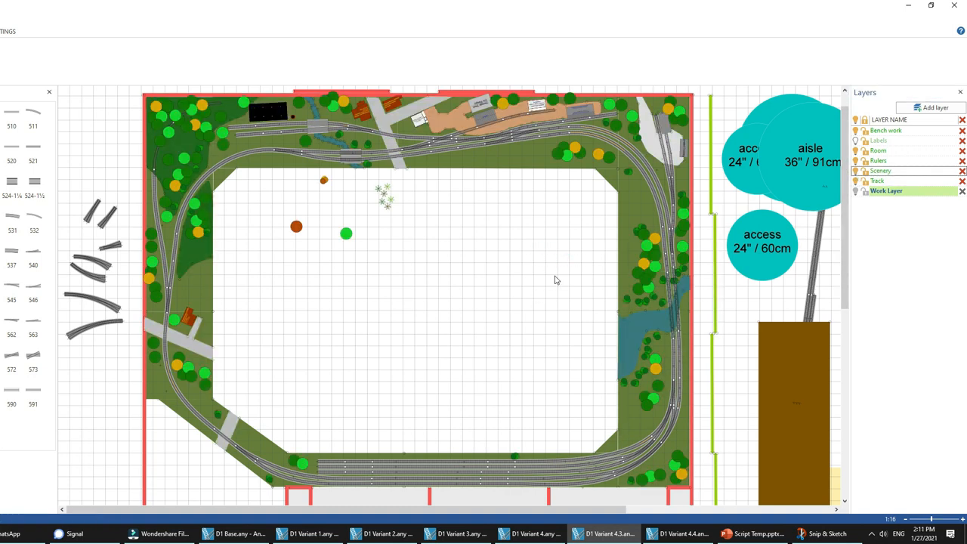
mouse_move(604, 321)
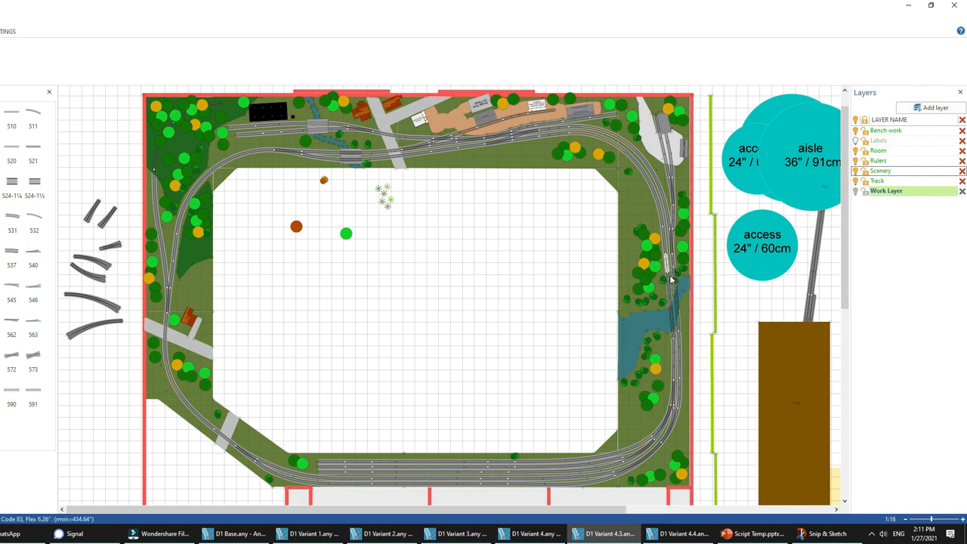
mouse_move(677, 351)
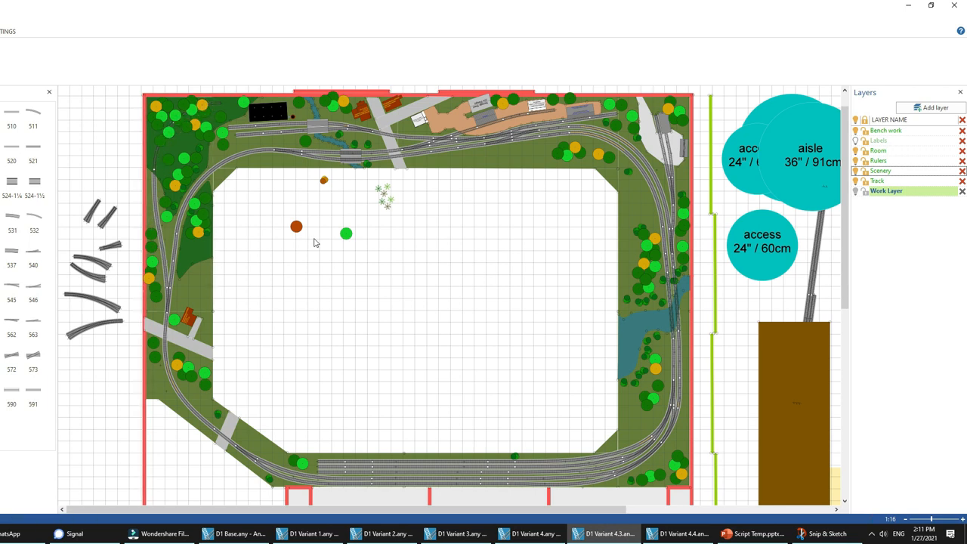
mouse_move(308, 126)
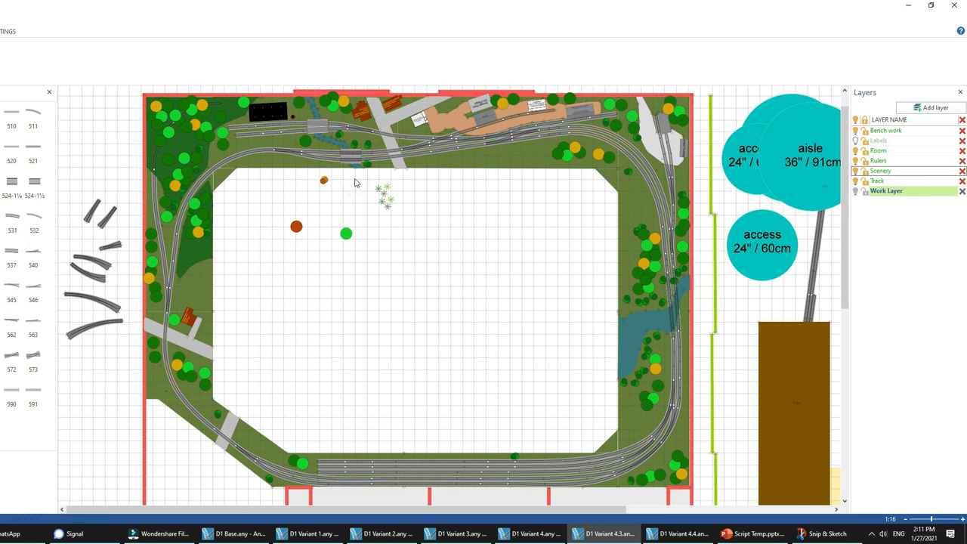
mouse_move(331, 155)
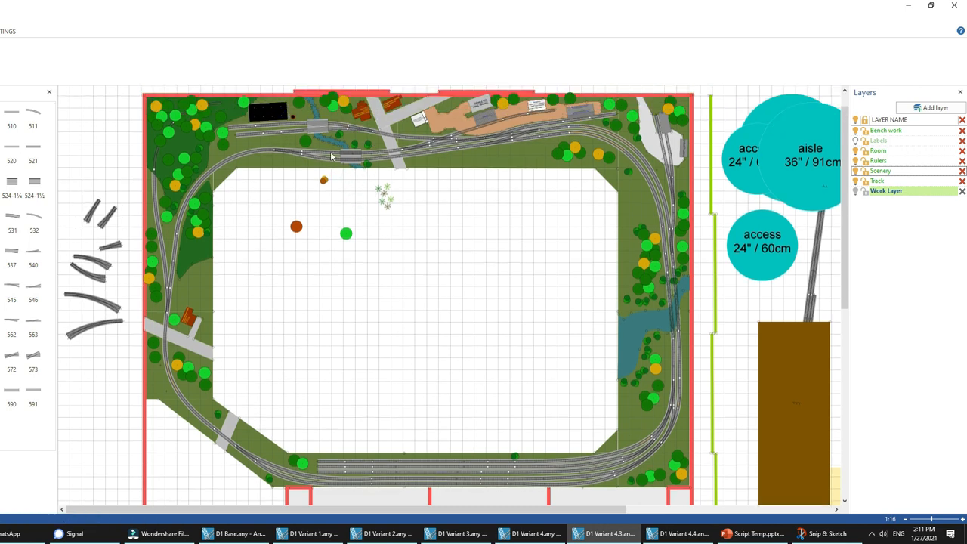
mouse_move(338, 152)
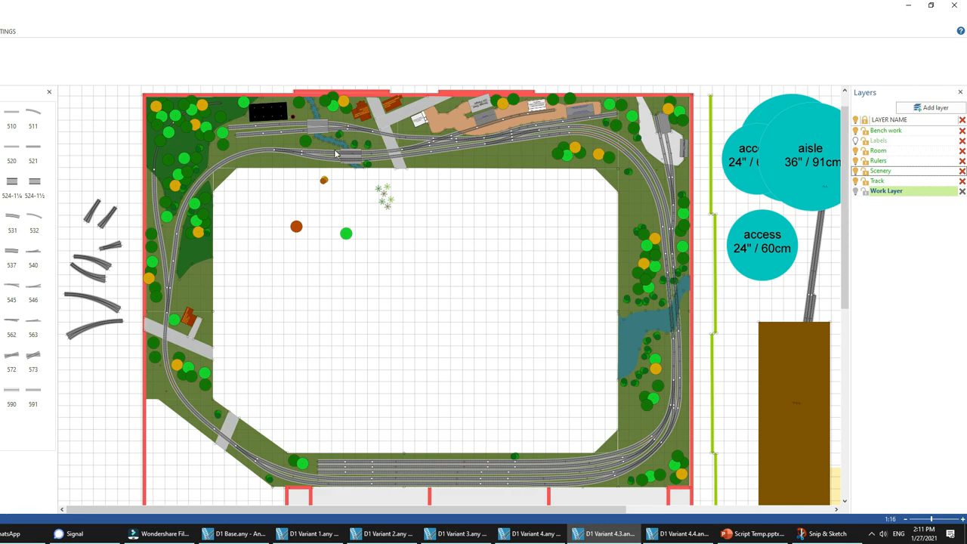
mouse_move(352, 192)
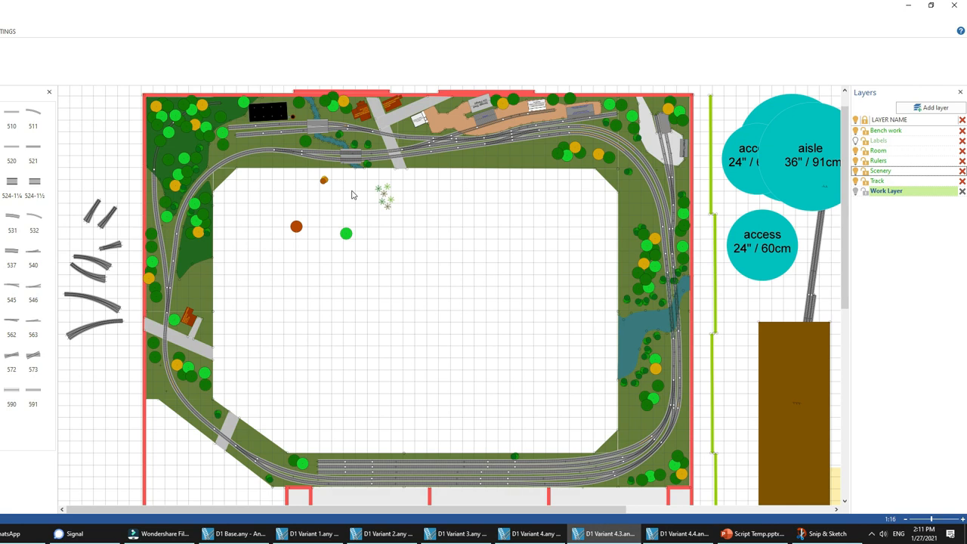
mouse_move(368, 289)
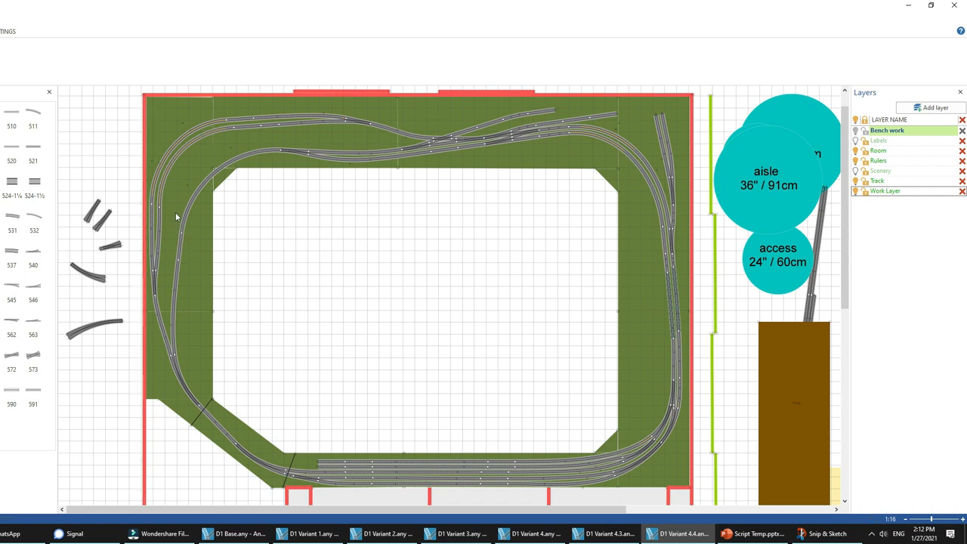
mouse_move(261, 138)
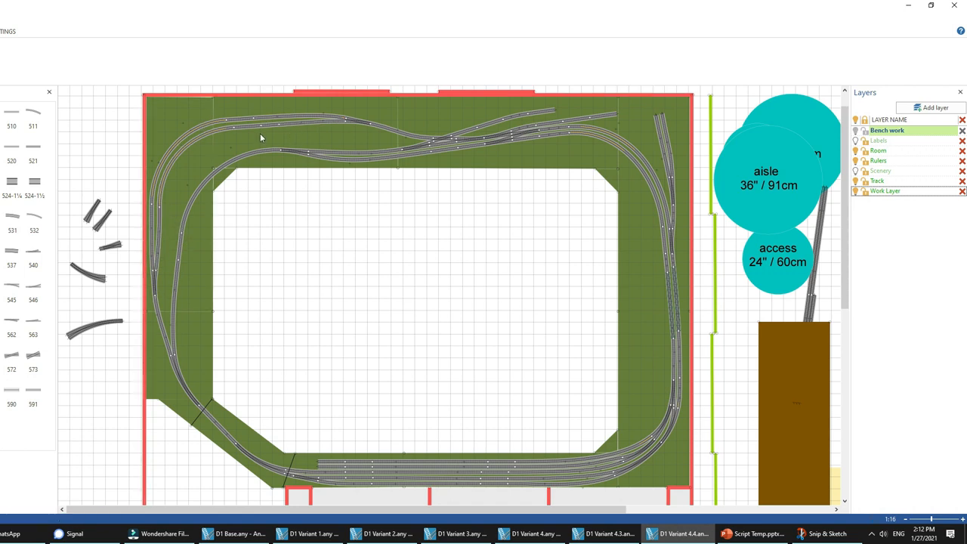
mouse_move(318, 139)
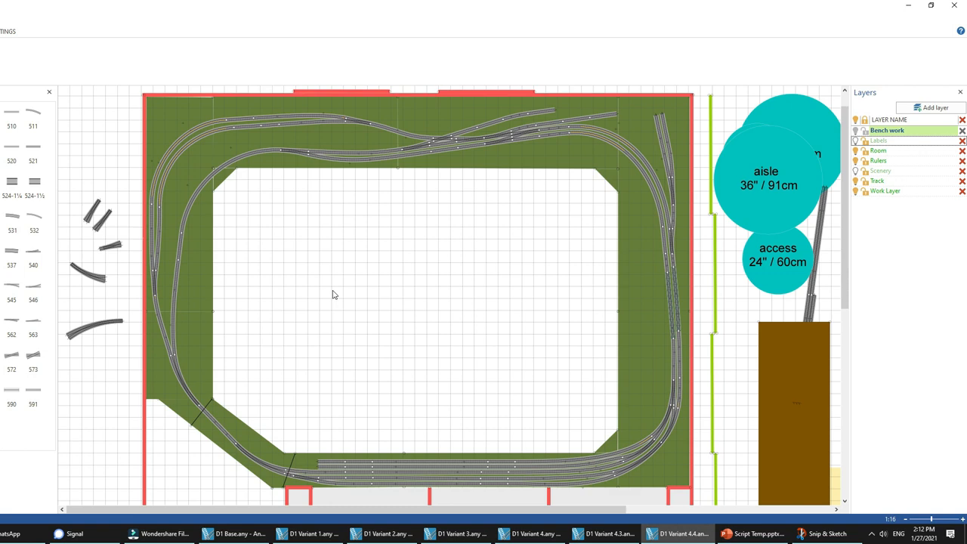
mouse_move(329, 300)
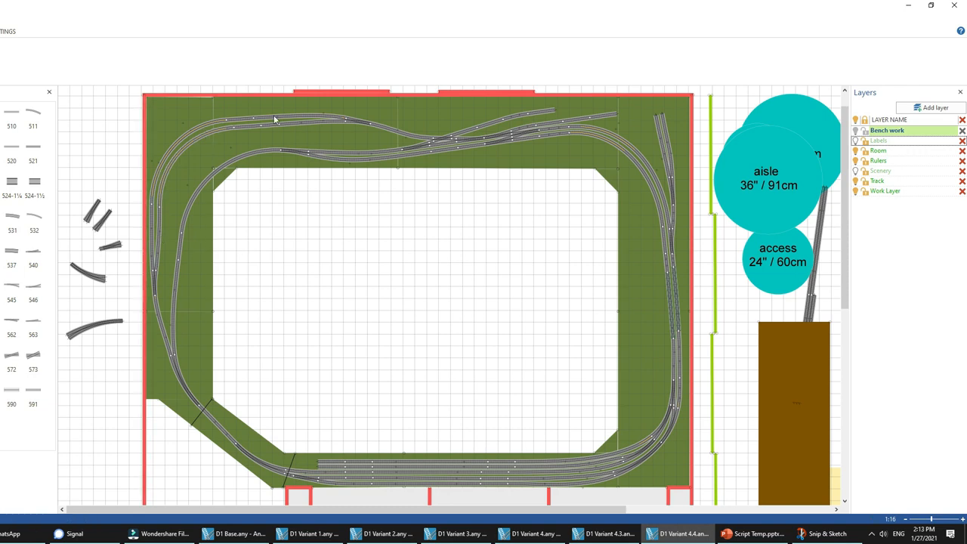
mouse_move(483, 355)
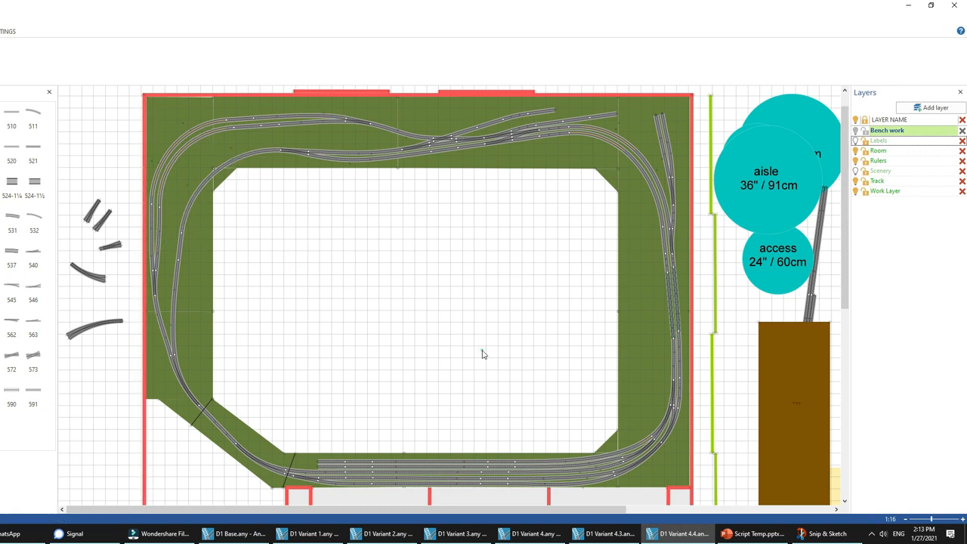
mouse_move(173, 219)
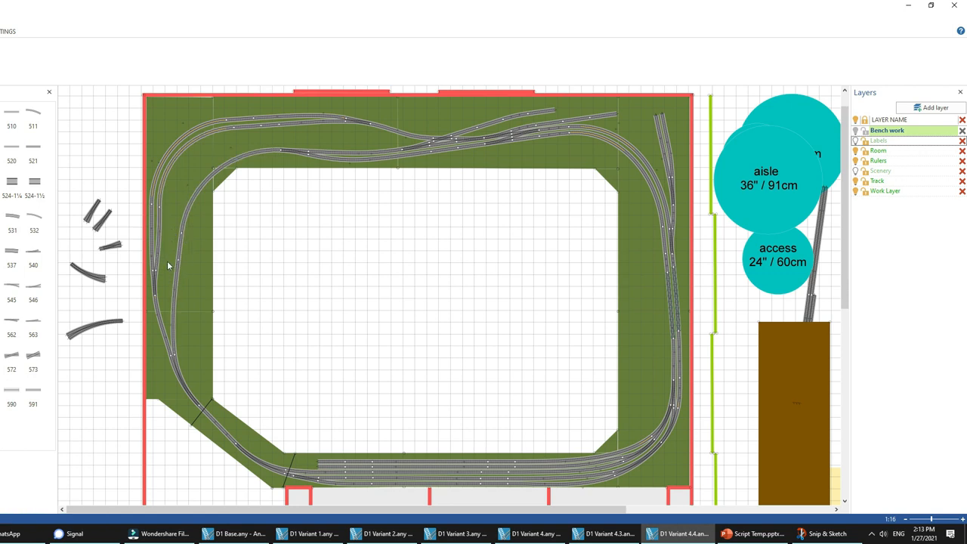
mouse_move(175, 245)
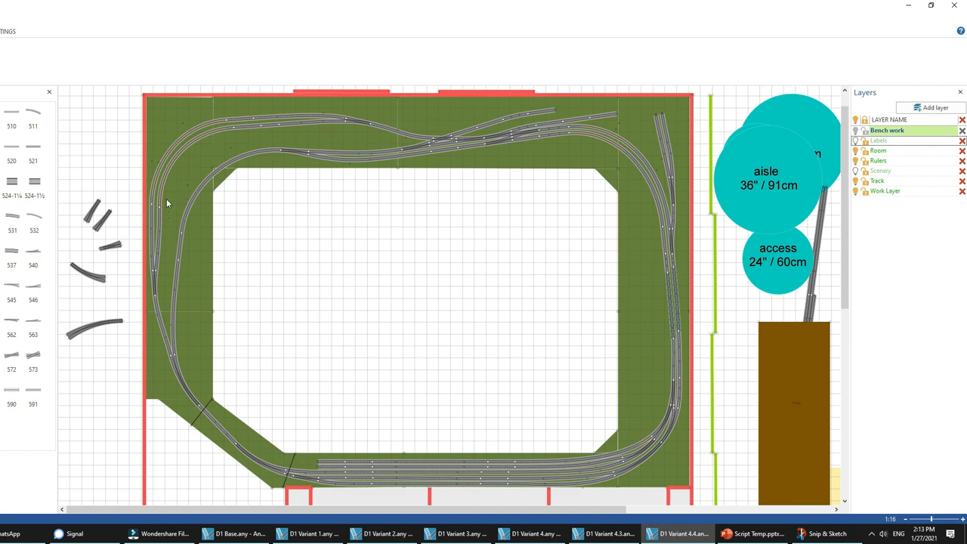
mouse_move(183, 191)
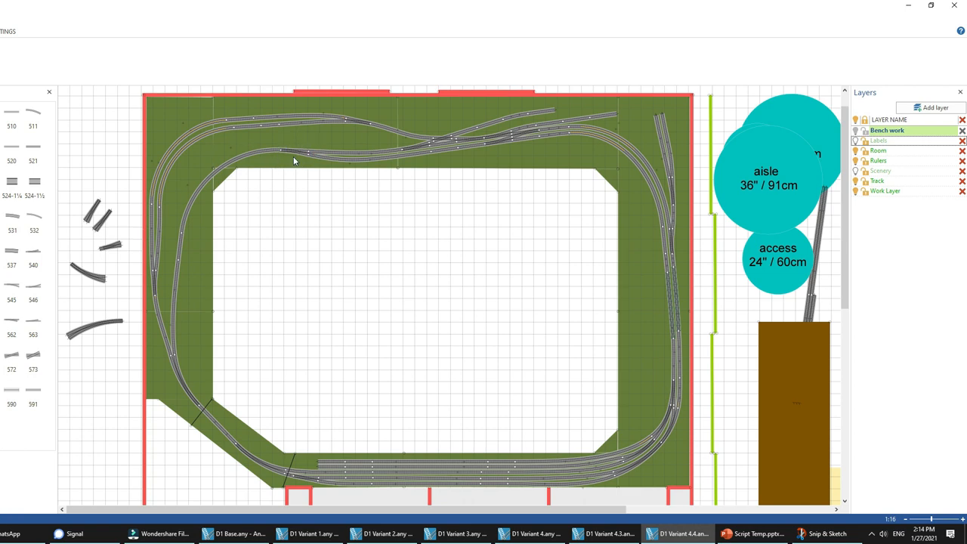
mouse_move(172, 263)
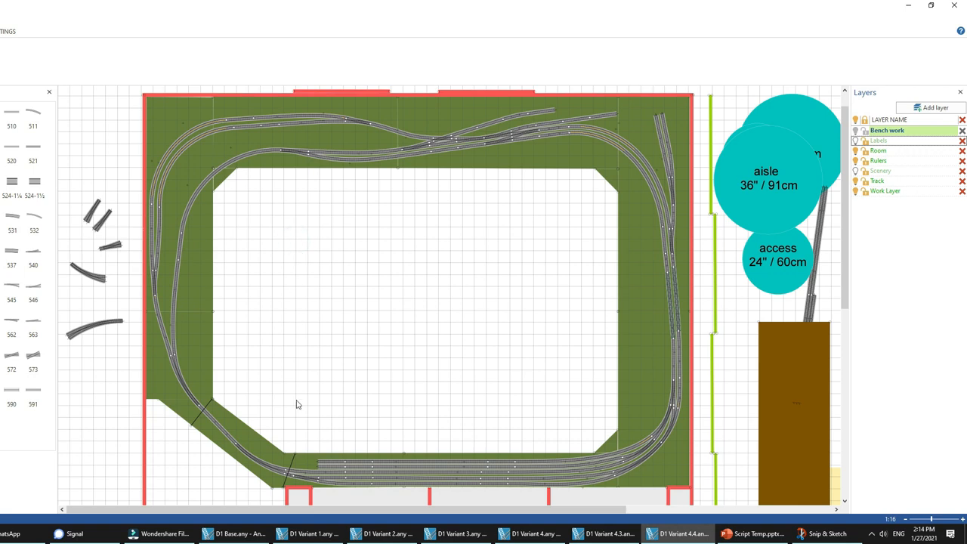
mouse_move(287, 329)
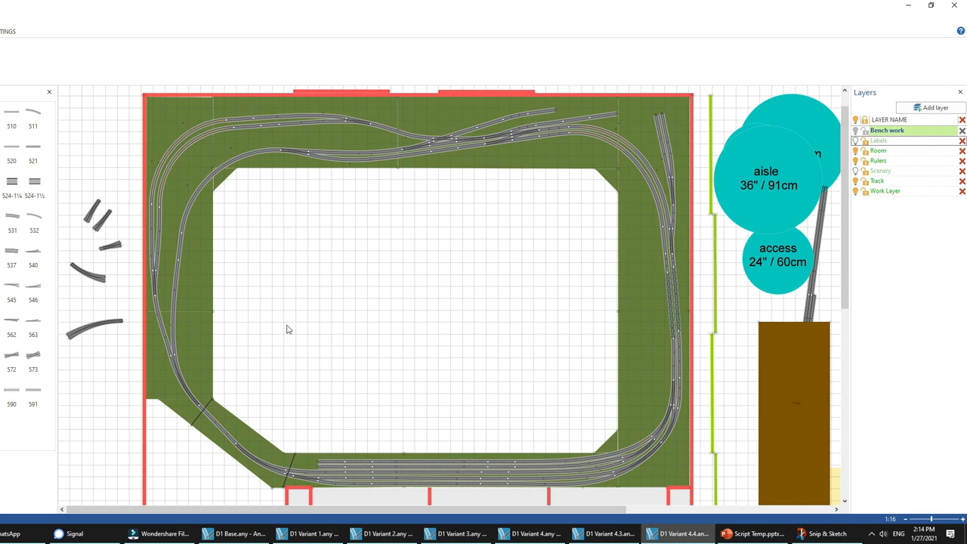
mouse_move(319, 463)
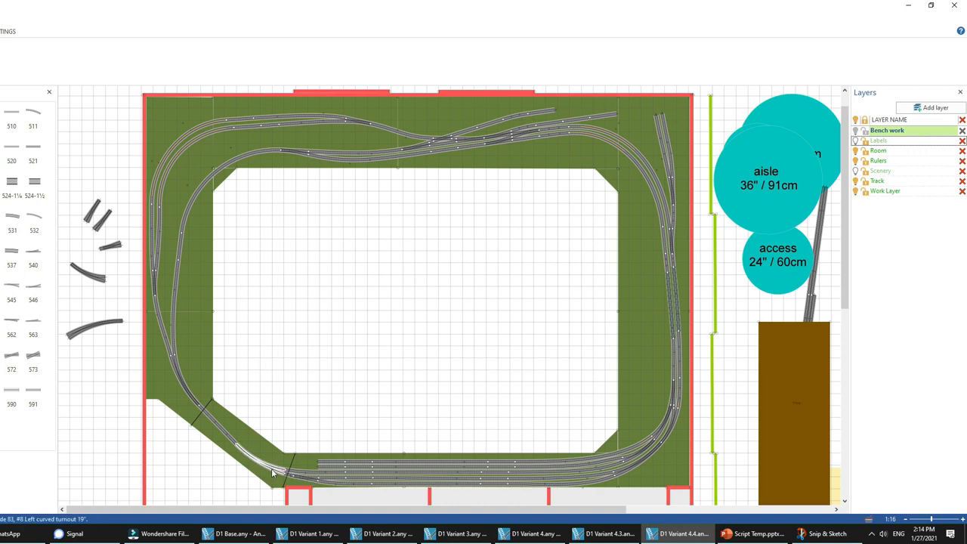
click(270, 474)
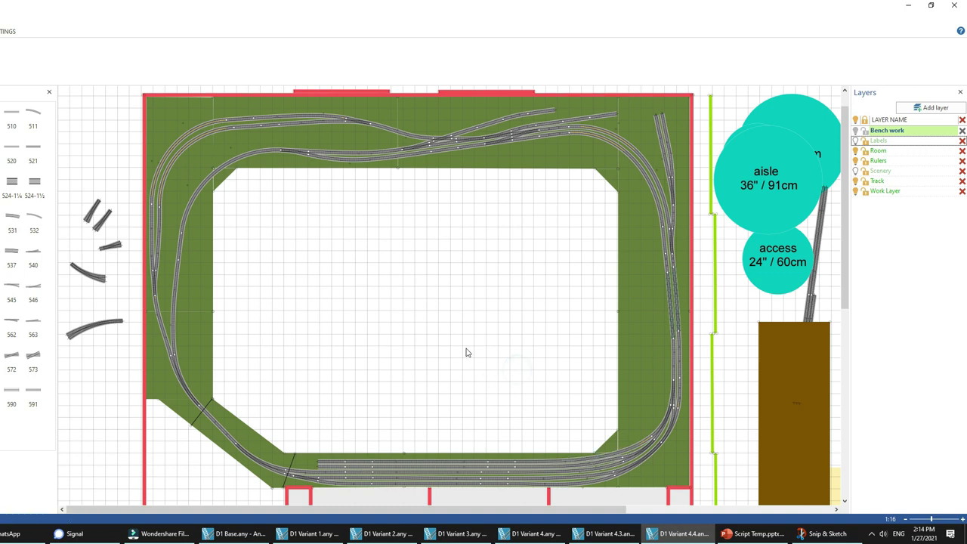
- Turn on the Scenery layer to show trees, buildings, roads and water
click(866, 171)
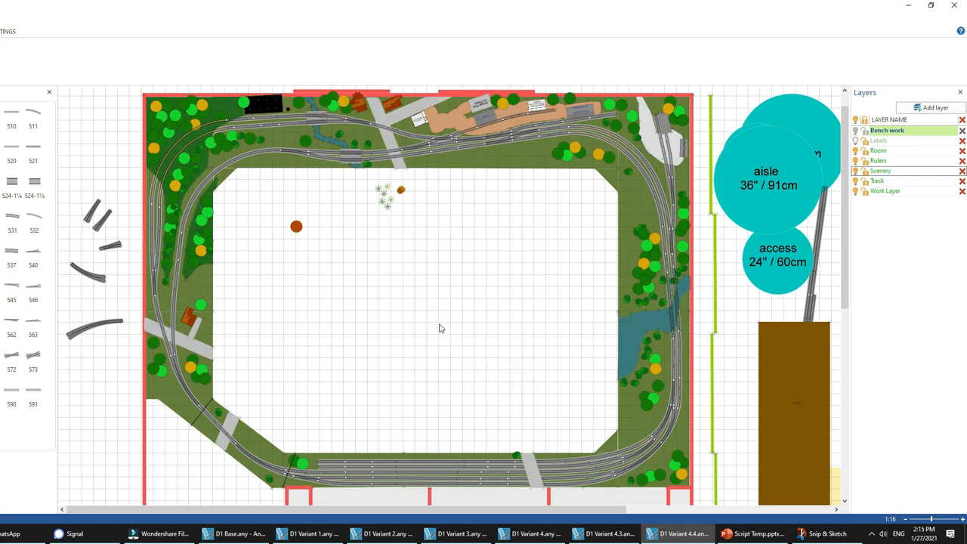
mouse_move(532, 126)
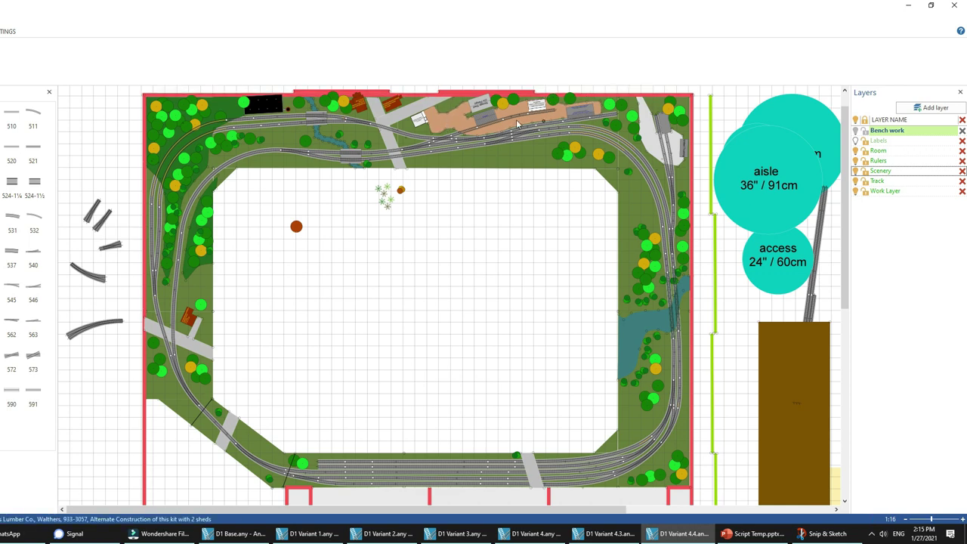
mouse_move(267, 120)
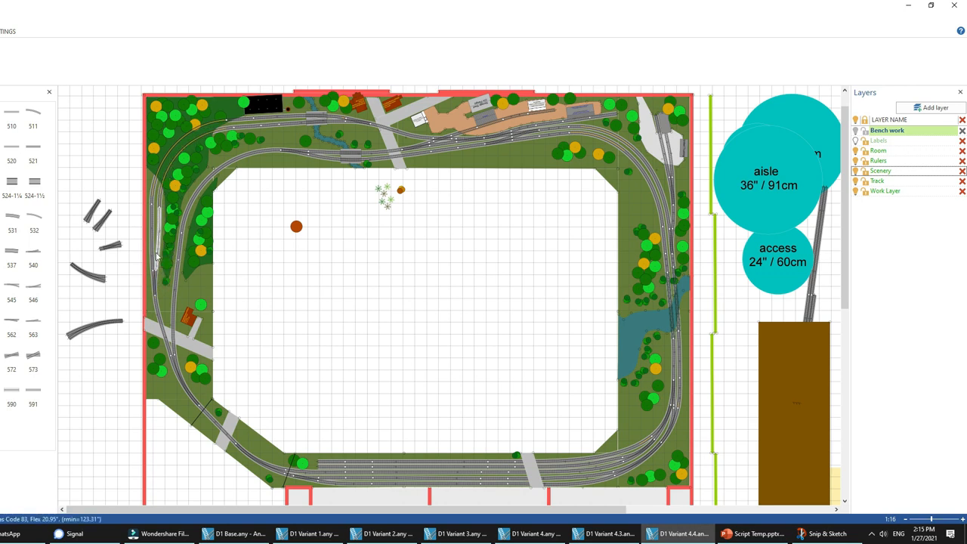
mouse_move(248, 213)
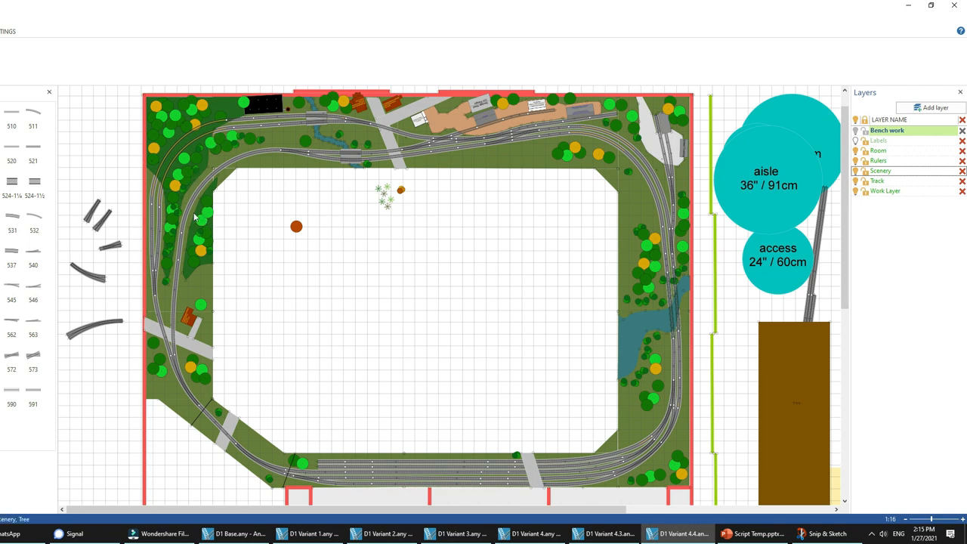
click(290, 194)
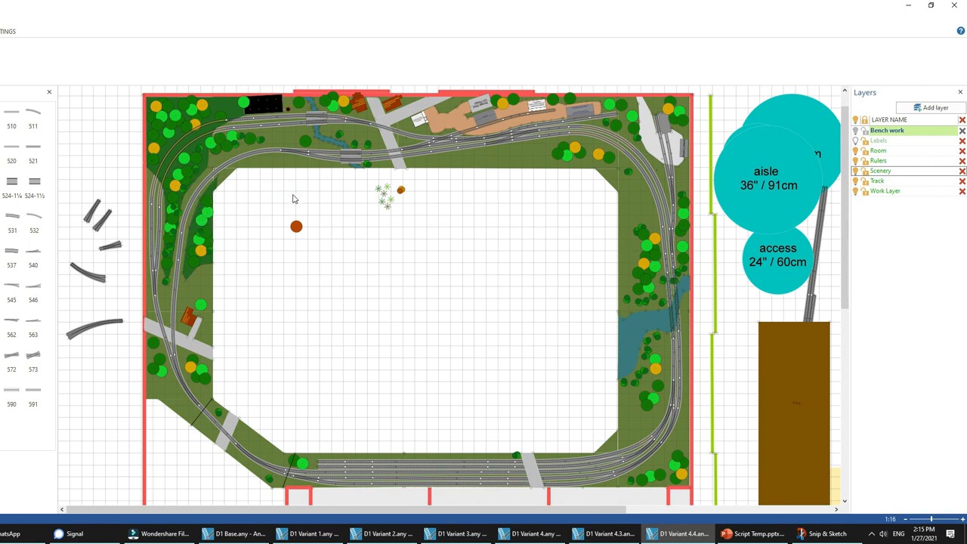
mouse_move(278, 220)
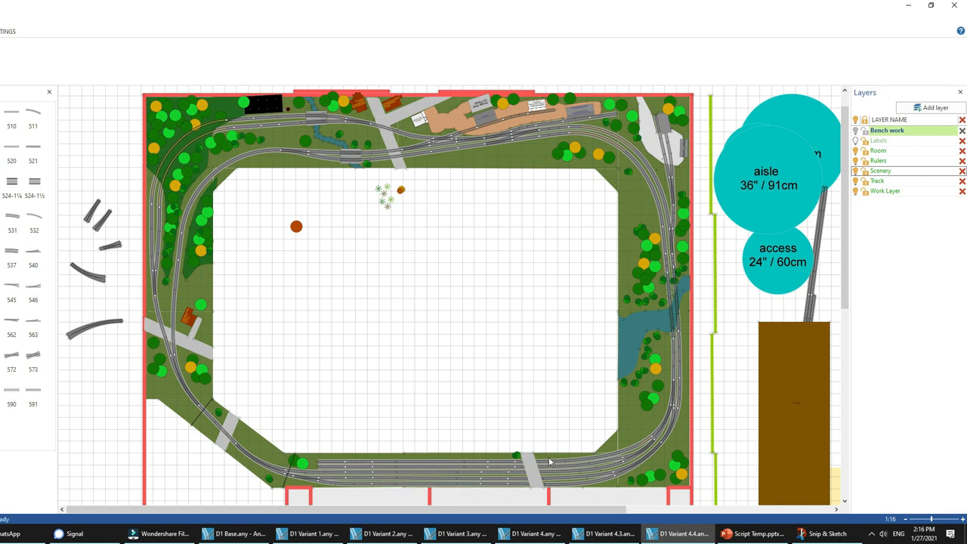
mouse_move(518, 436)
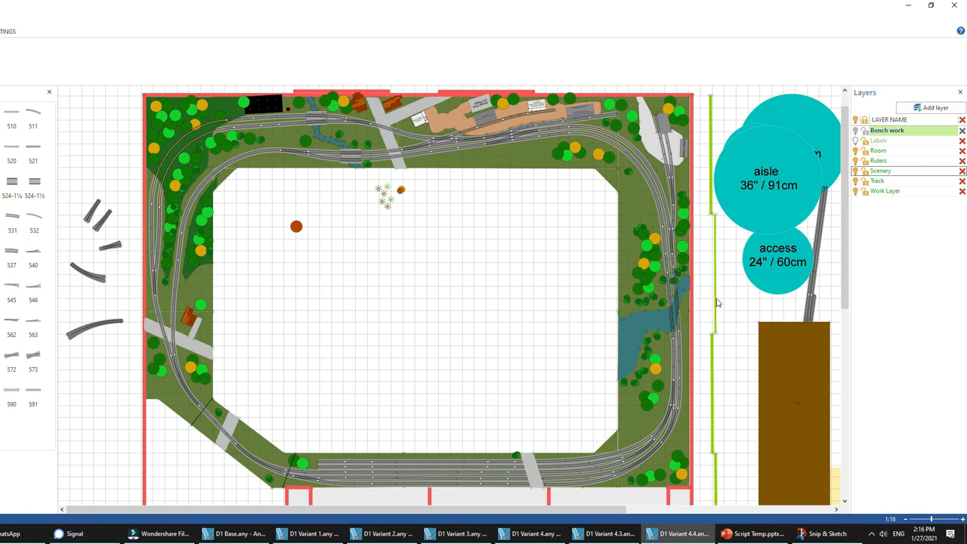
mouse_move(662, 191)
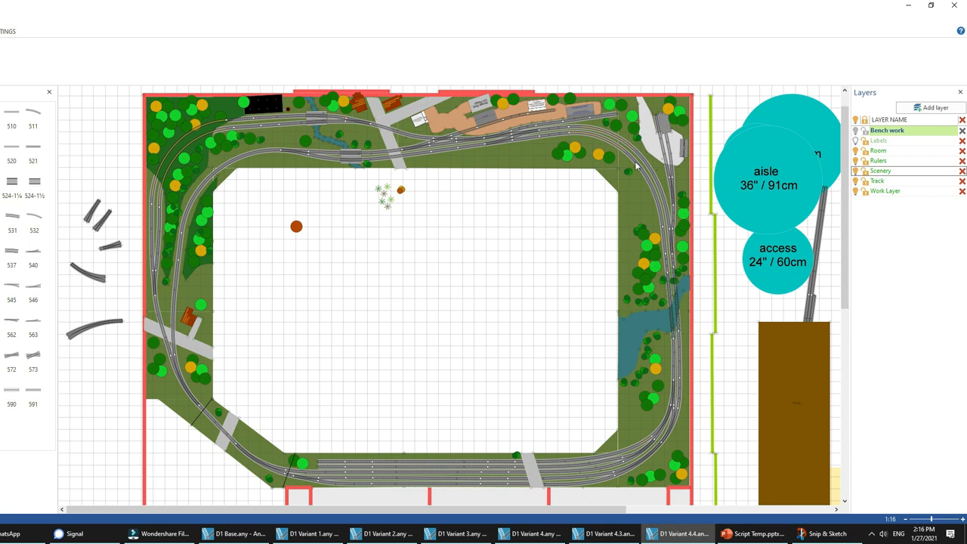
mouse_move(682, 173)
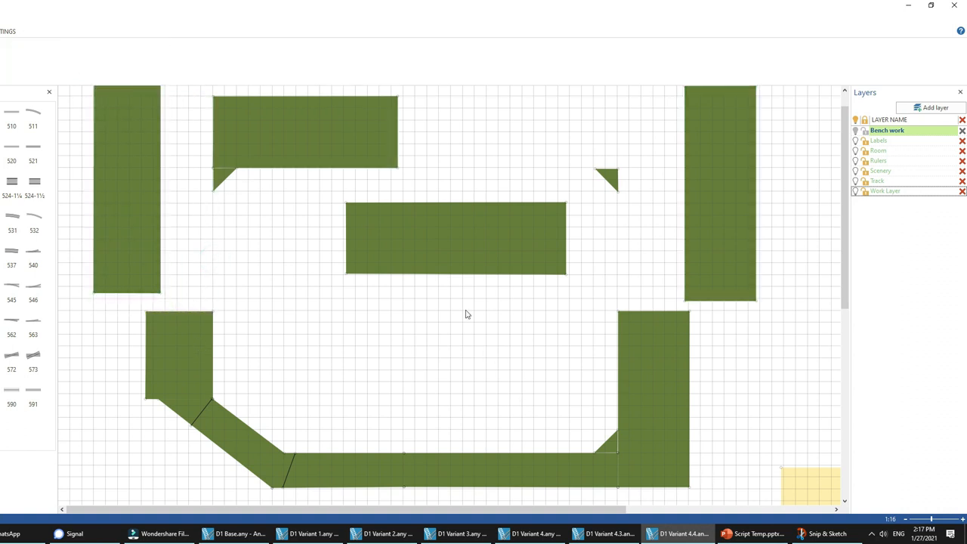
mouse_move(662, 244)
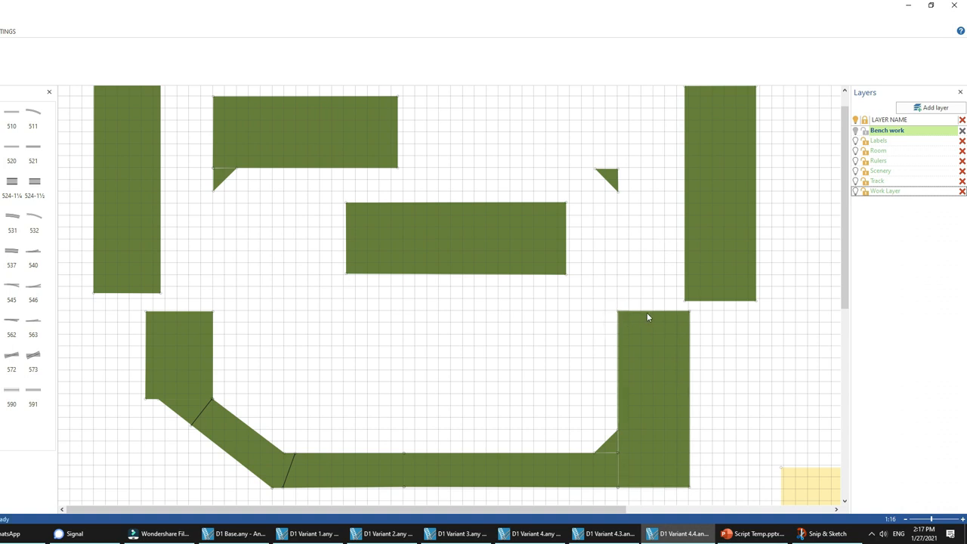
mouse_move(391, 145)
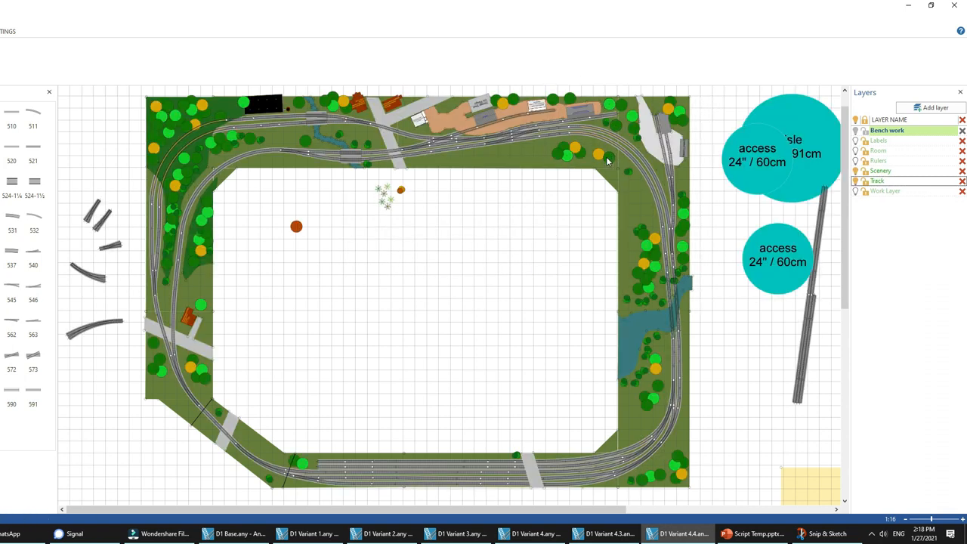
- Select a piece of bench work on the Variant 4.4 plan
click(435, 168)
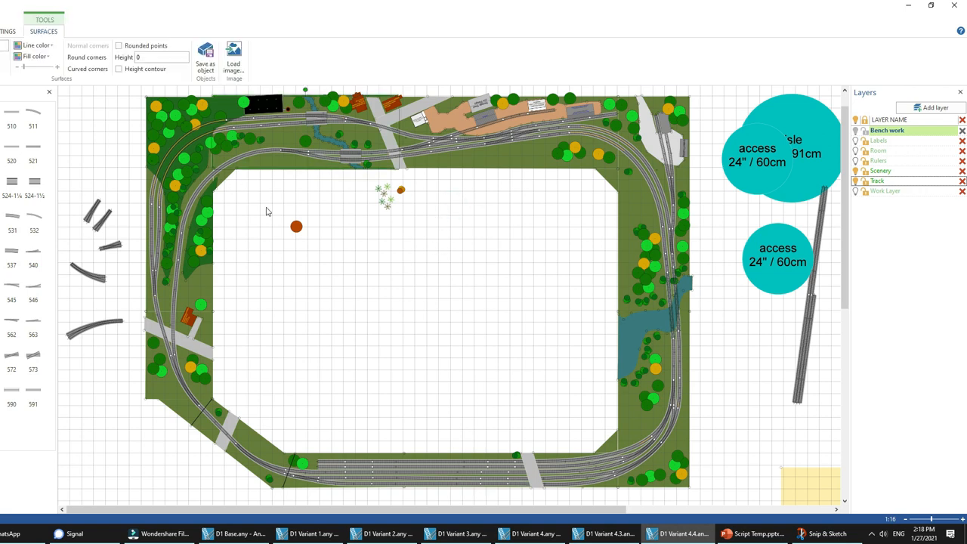
mouse_move(220, 83)
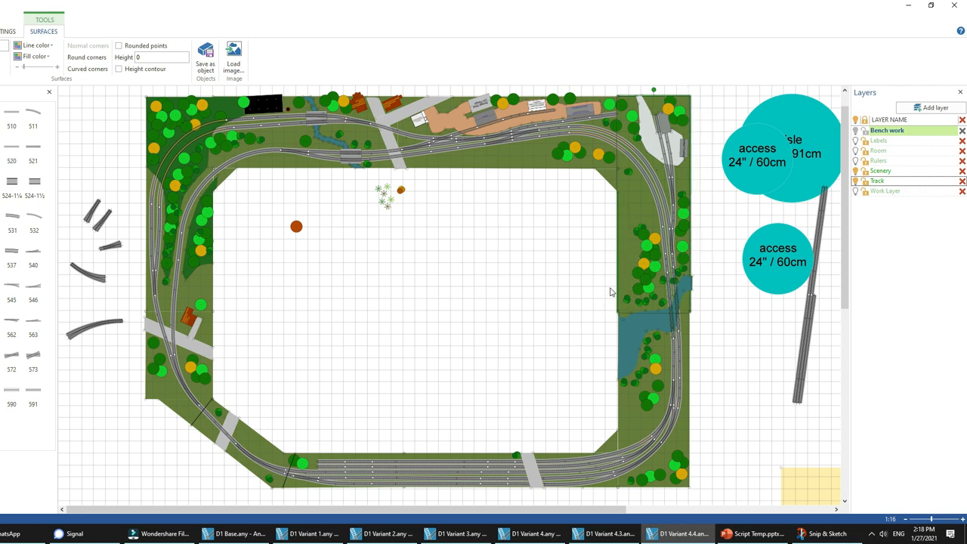
mouse_move(688, 508)
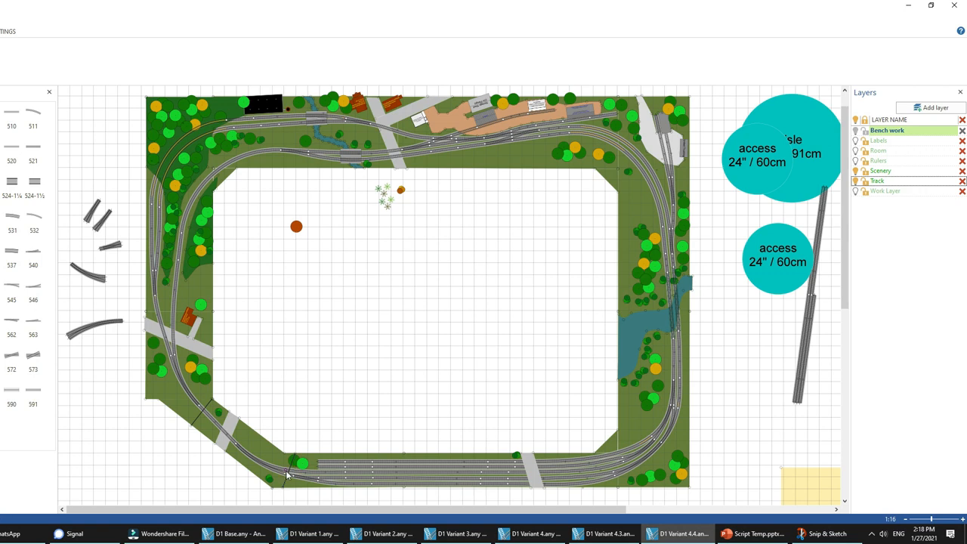
mouse_move(187, 470)
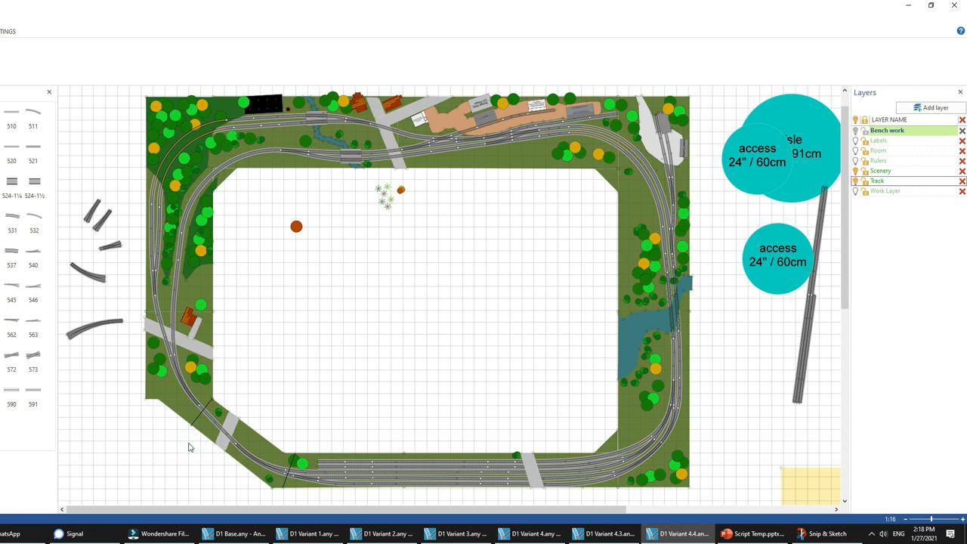
mouse_move(291, 439)
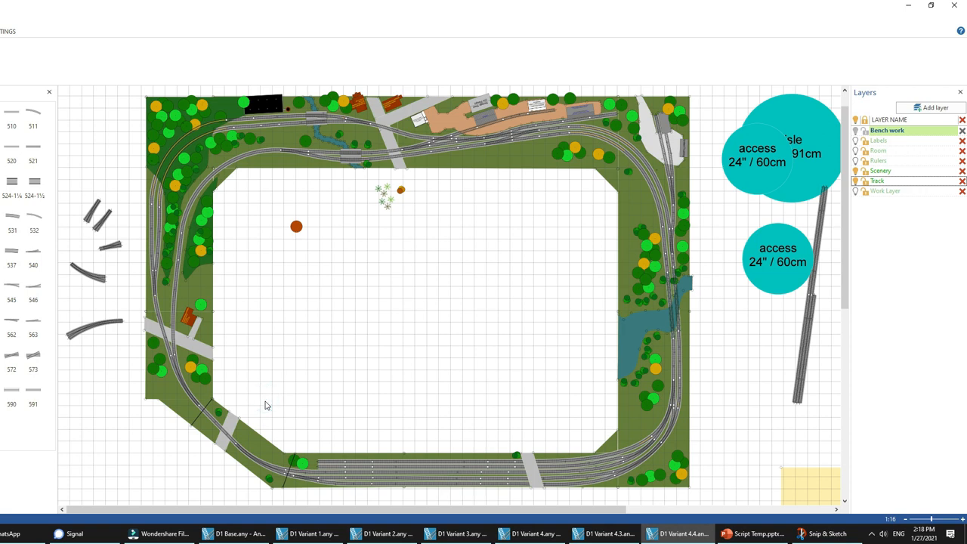
mouse_move(267, 404)
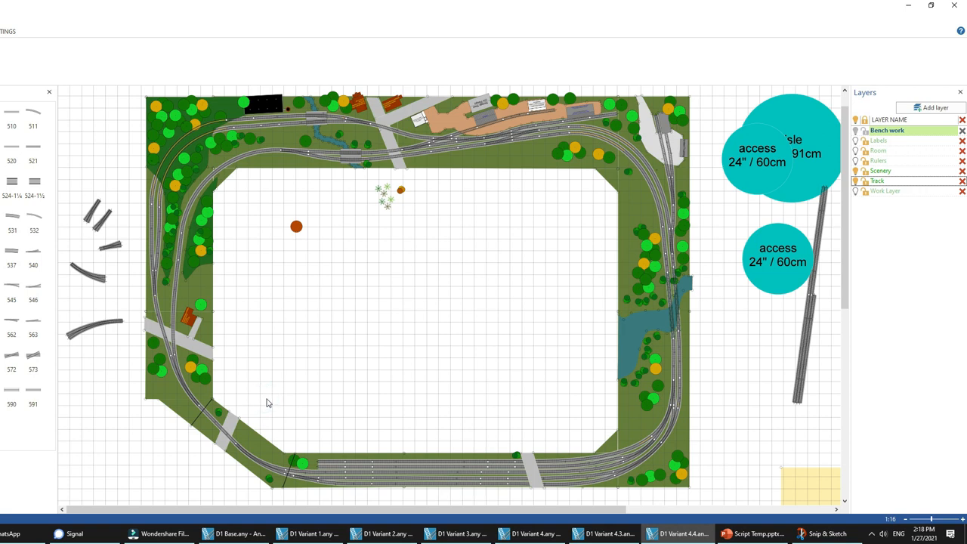
mouse_move(305, 402)
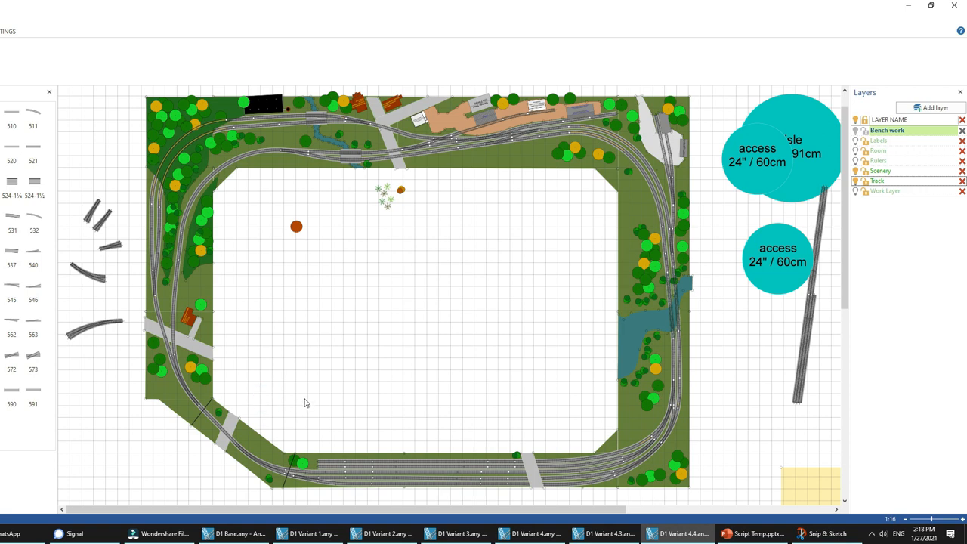
mouse_move(280, 441)
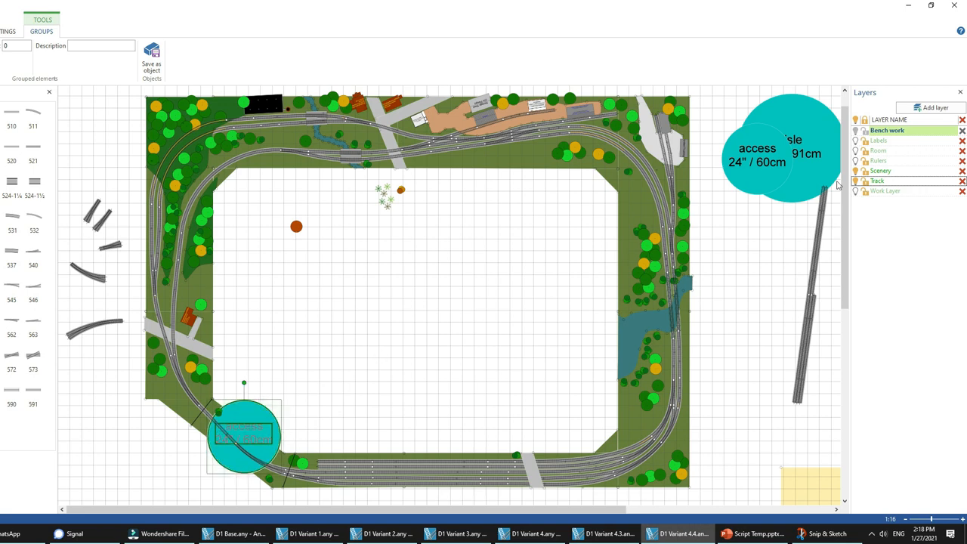
- Move the access circle into the central opening and the aisle circle onto the bottom-left corner
drag(243, 435, 295, 376)
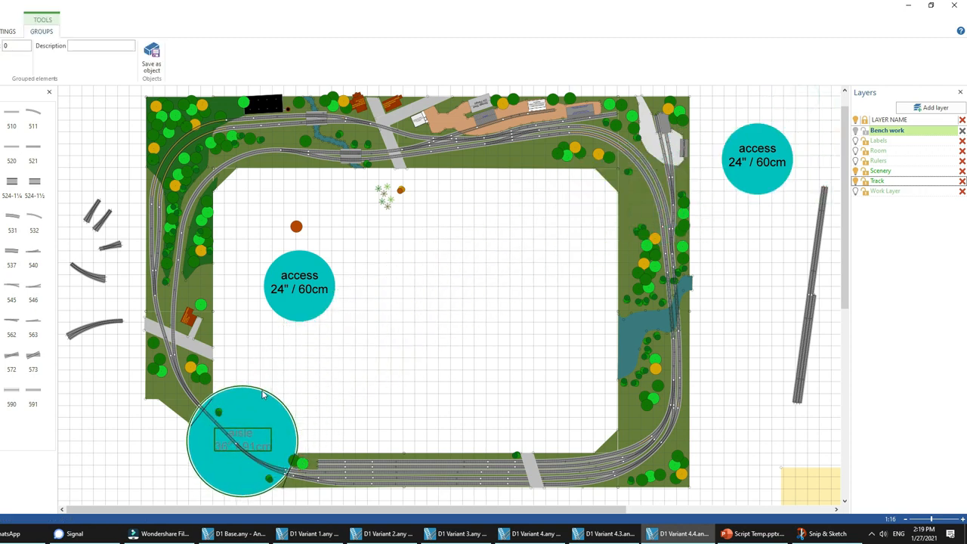
drag(241, 440, 437, 272)
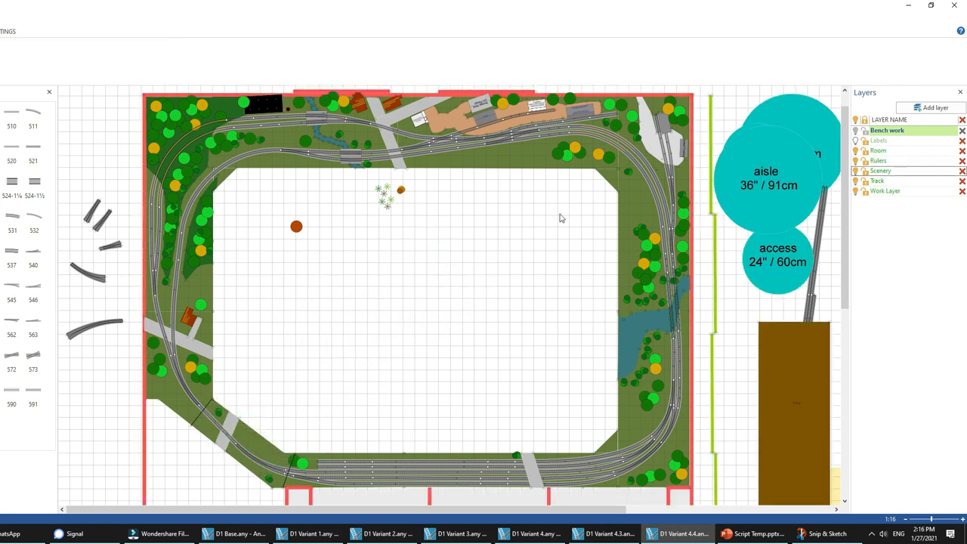
mouse_move(516, 221)
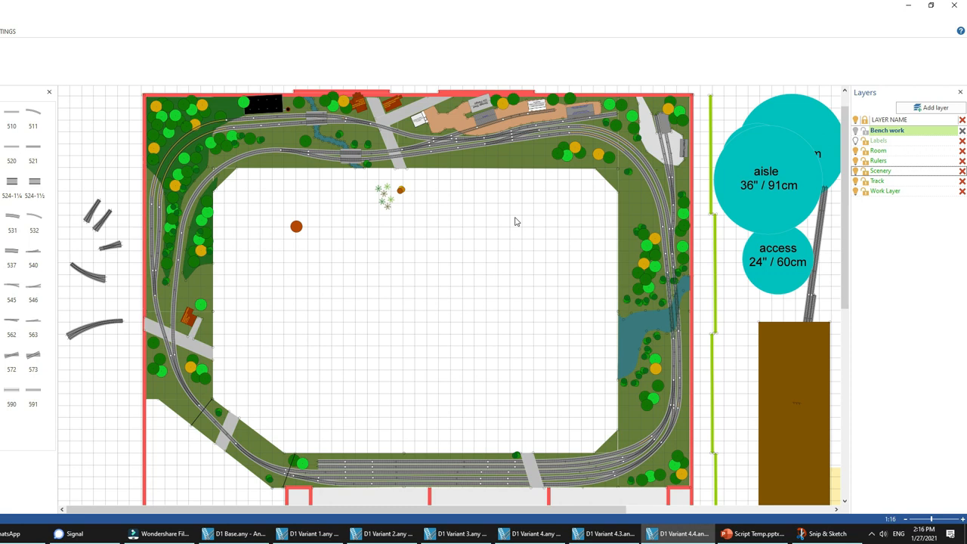
mouse_move(583, 241)
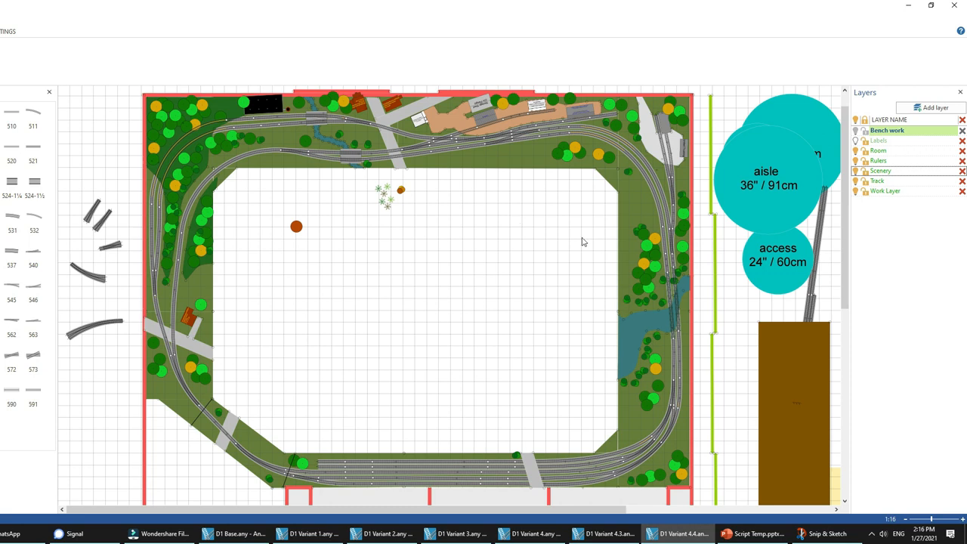